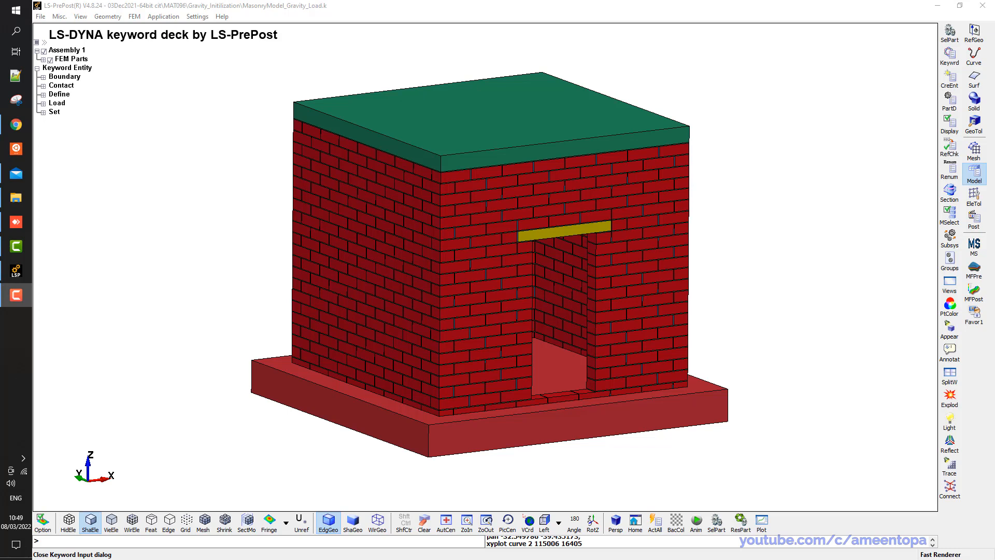
{"action": "mouse_move", "coordinate": [336, 266]}
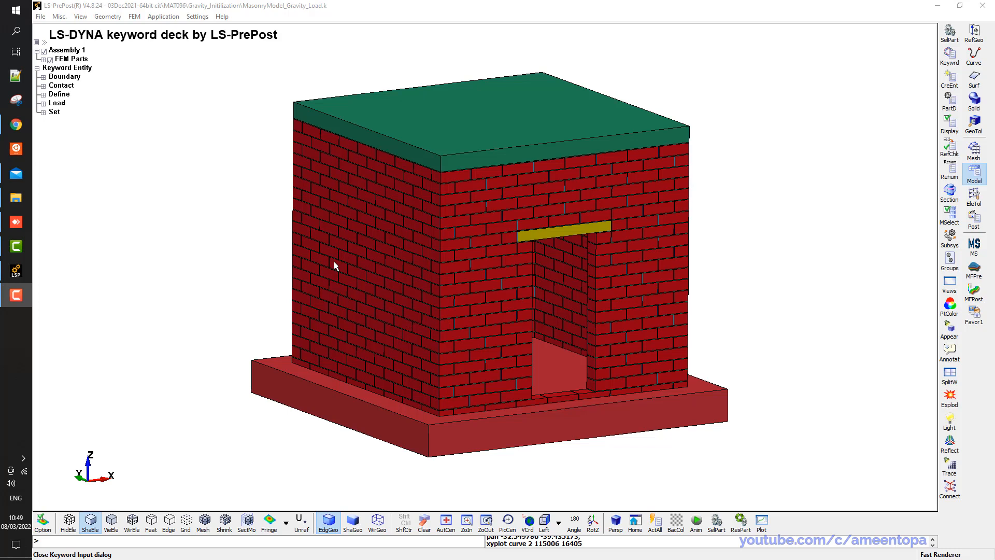
{"action": "mouse_move", "coordinate": [532, 85]}
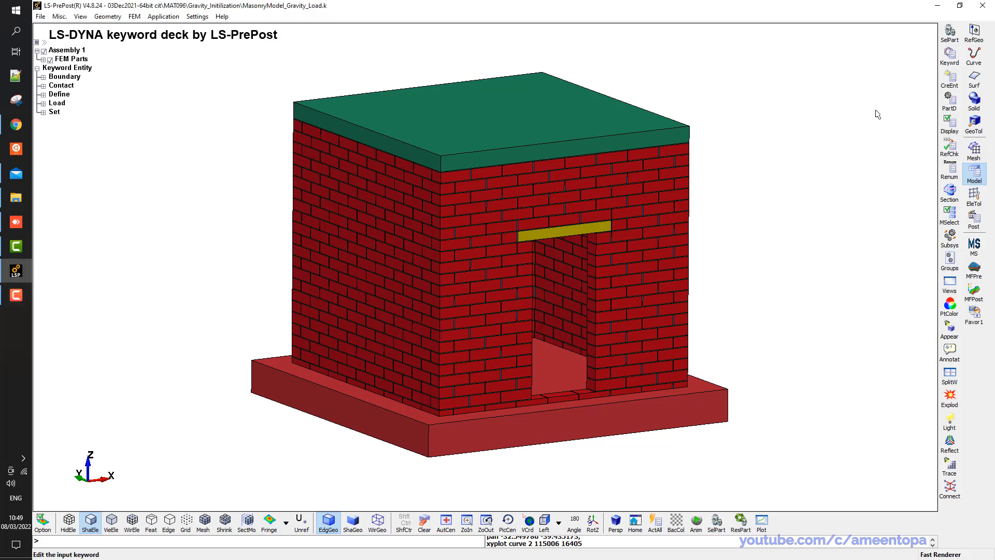
In the Keyword Manager, expand BOUNDARY and LOAD to list the BODY_Z gravity load
{"action": "left_click", "coordinate": [950, 51]}
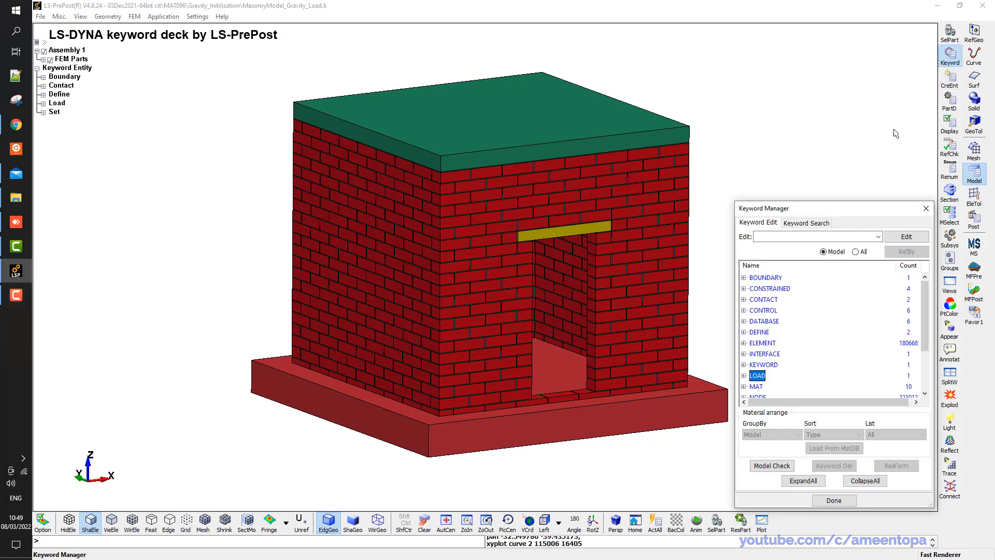
{"action": "scroll", "scroll_direction": "down", "scroll_amount": 3}
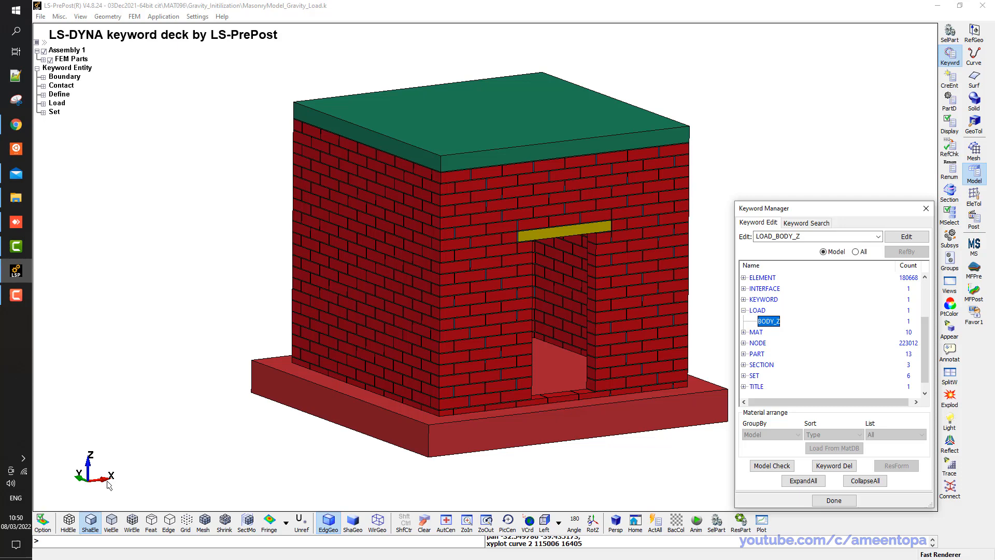
{"action": "mouse_move", "coordinate": [766, 327]}
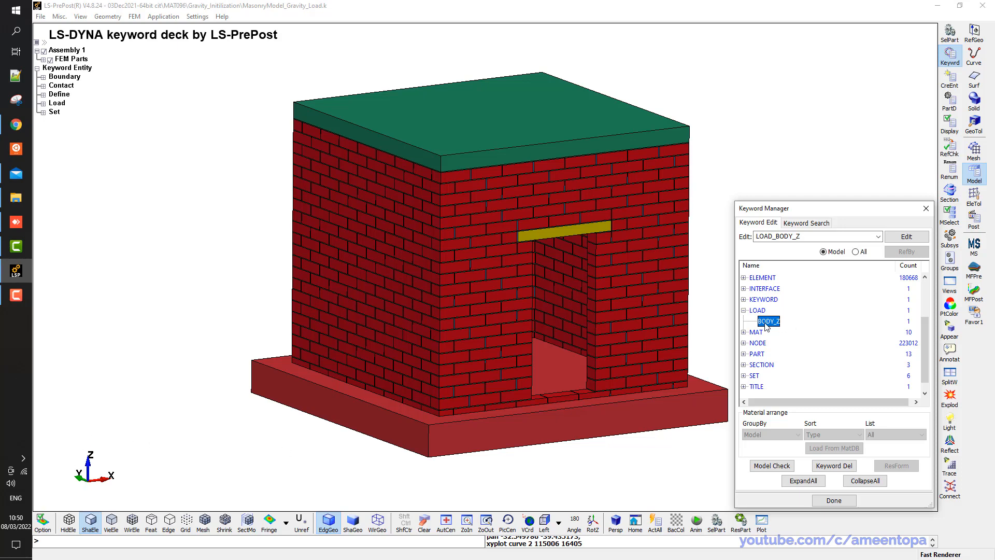
{"action": "mouse_move", "coordinate": [780, 331]}
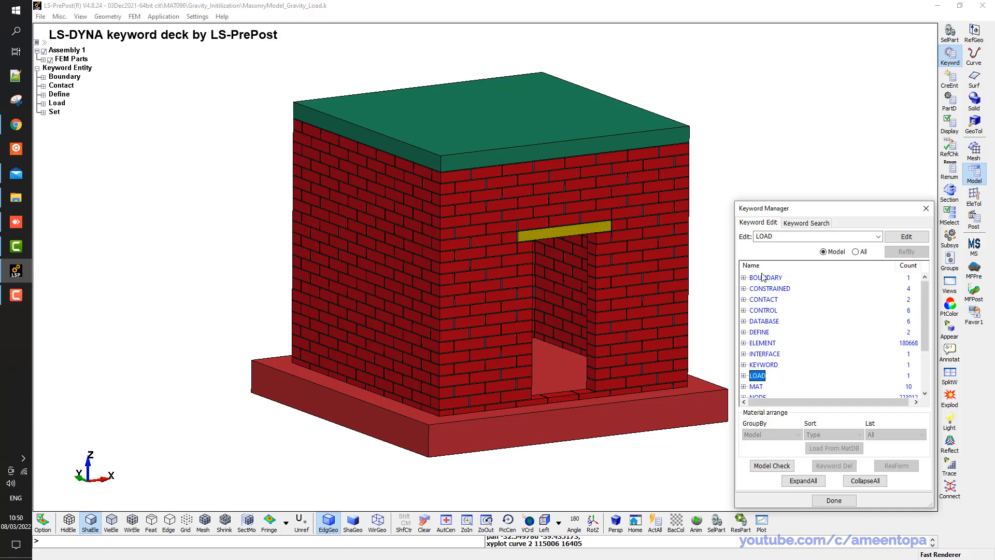
{"action": "left_click", "coordinate": [743, 277]}
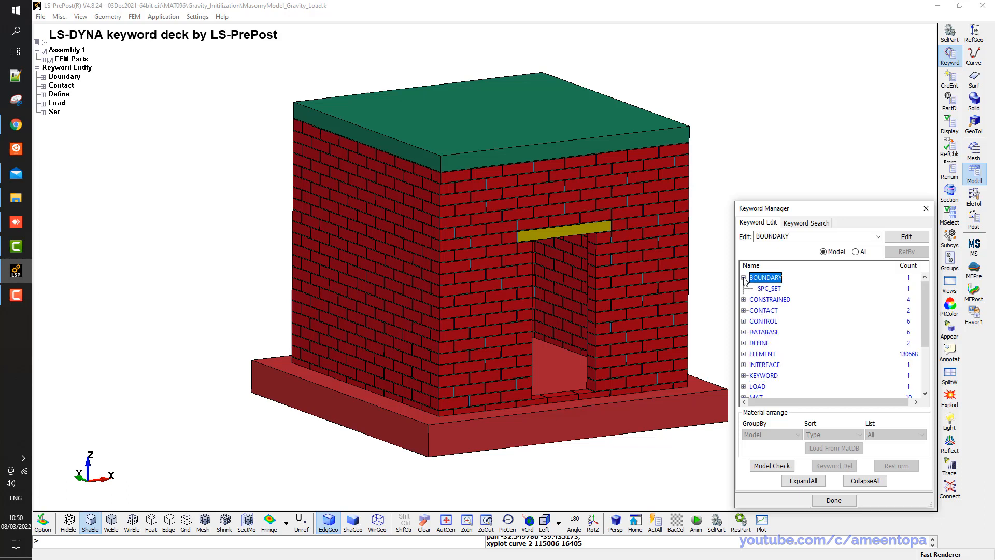
{"action": "scroll", "scroll_direction": "down", "scroll_amount": 3}
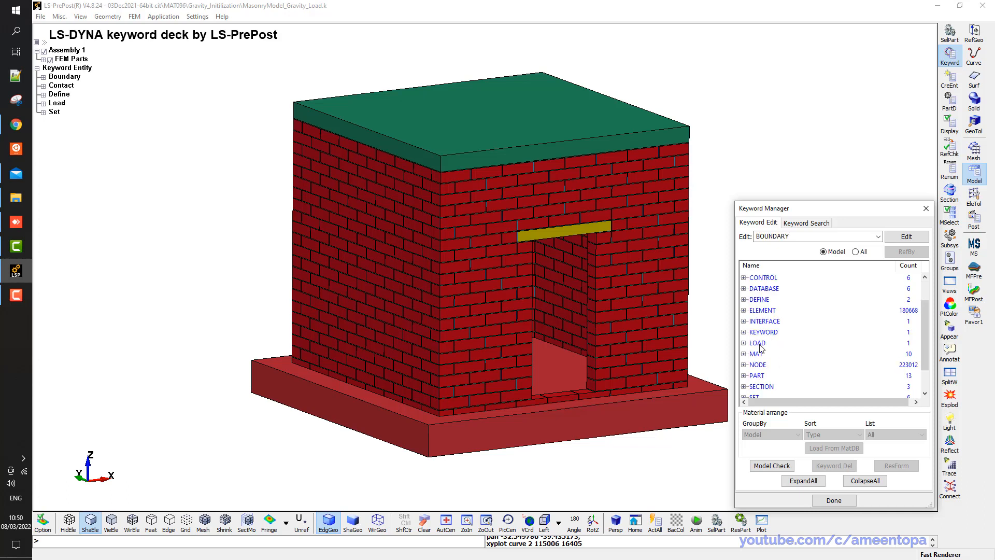
{"action": "left_click", "coordinate": [757, 343]}
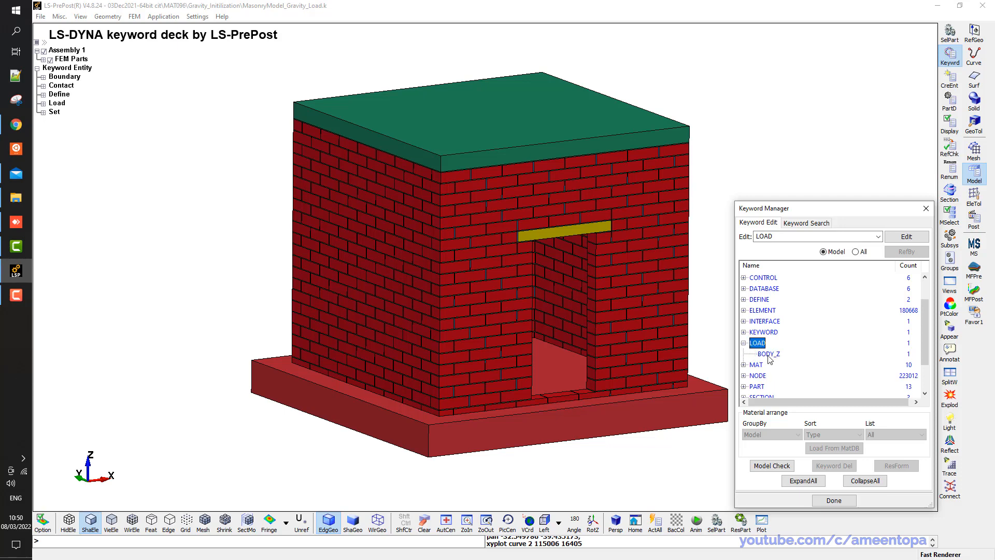
{"action": "double_click", "coordinate": [767, 353]}
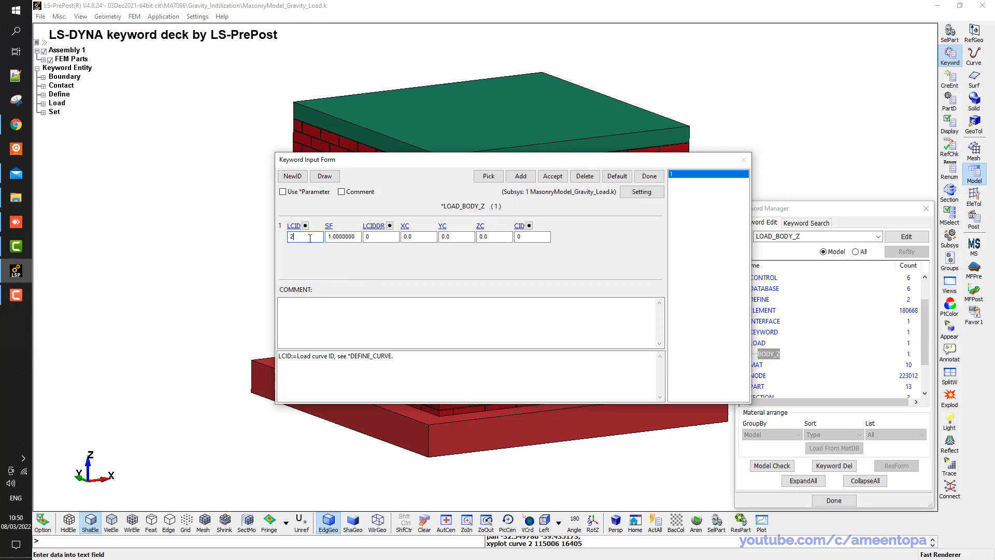
{"action": "left_click", "coordinate": [306, 225]}
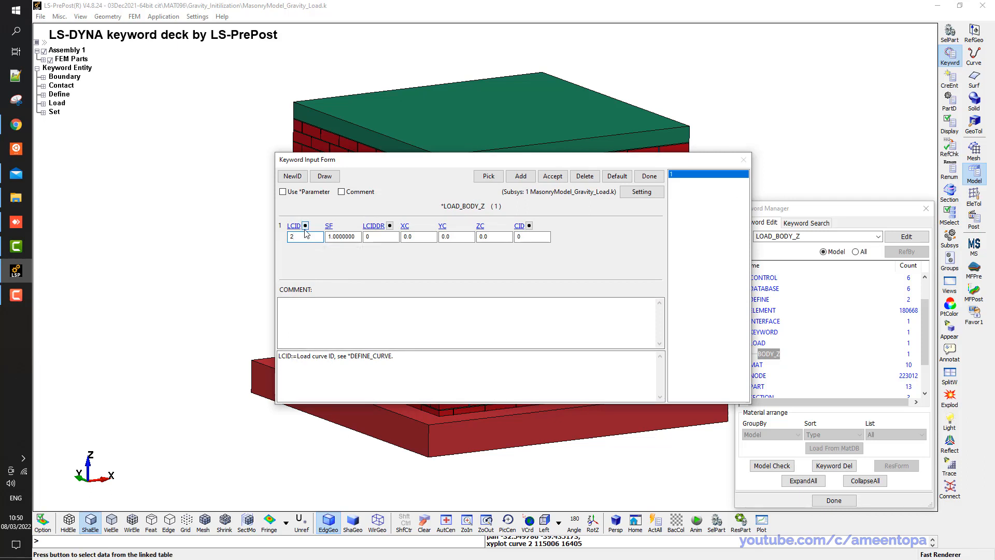
{"action": "left_click", "coordinate": [305, 226]}
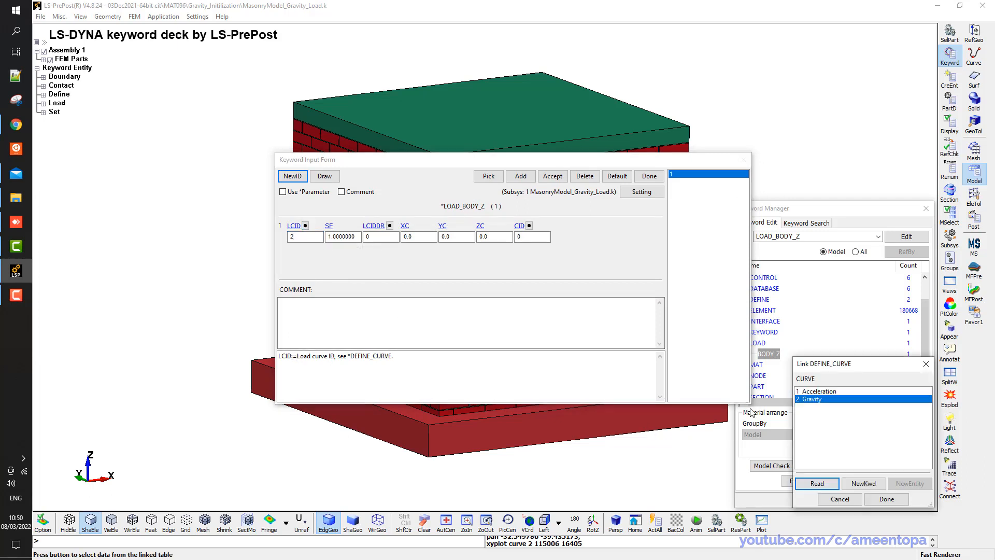
{"action": "left_click", "coordinate": [817, 483]}
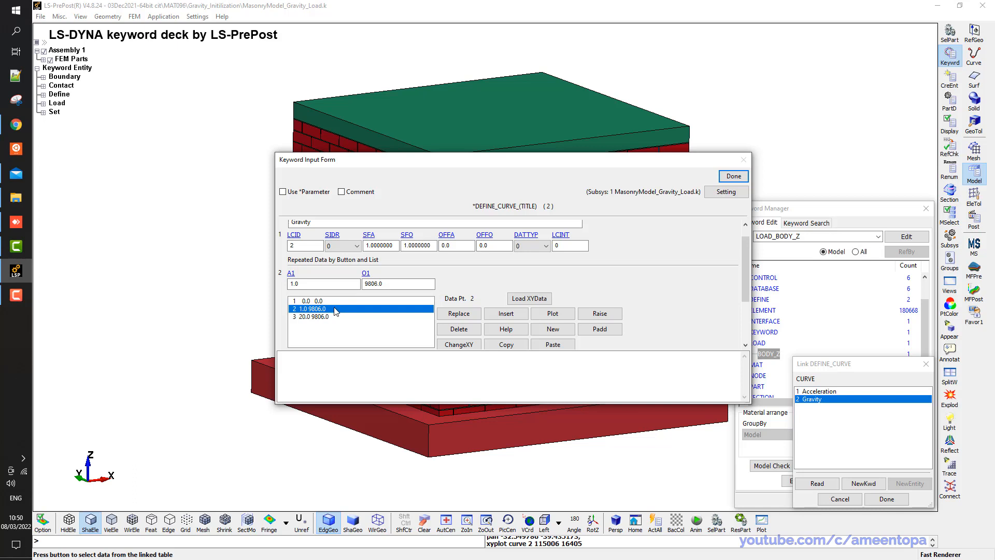
{"action": "mouse_move", "coordinate": [563, 266]}
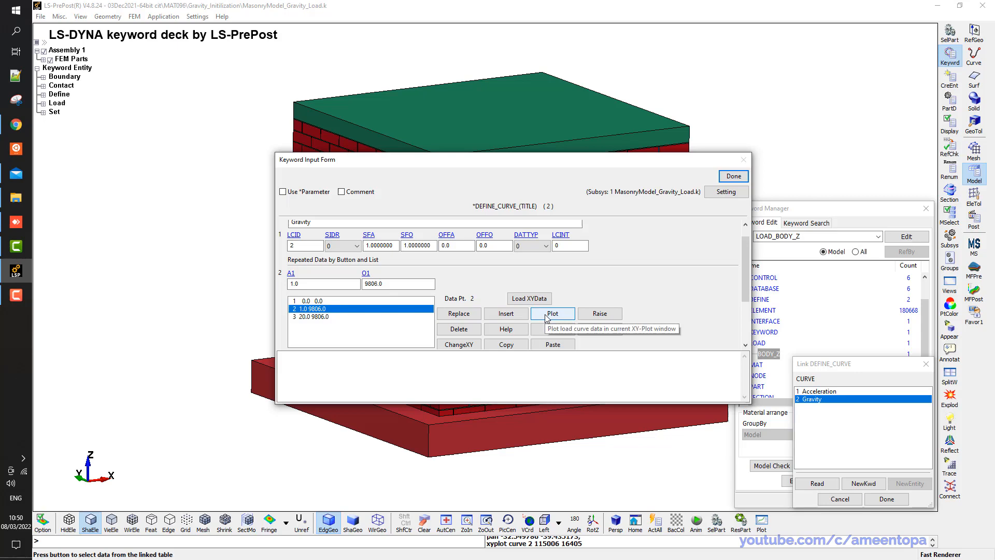
{"action": "left_click", "coordinate": [551, 313]}
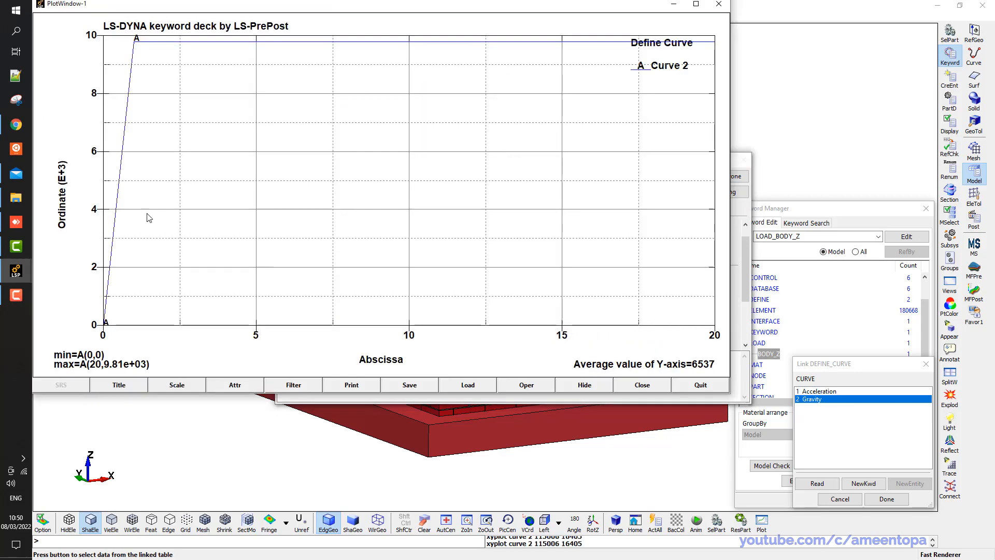
{"action": "mouse_move", "coordinate": [113, 254]}
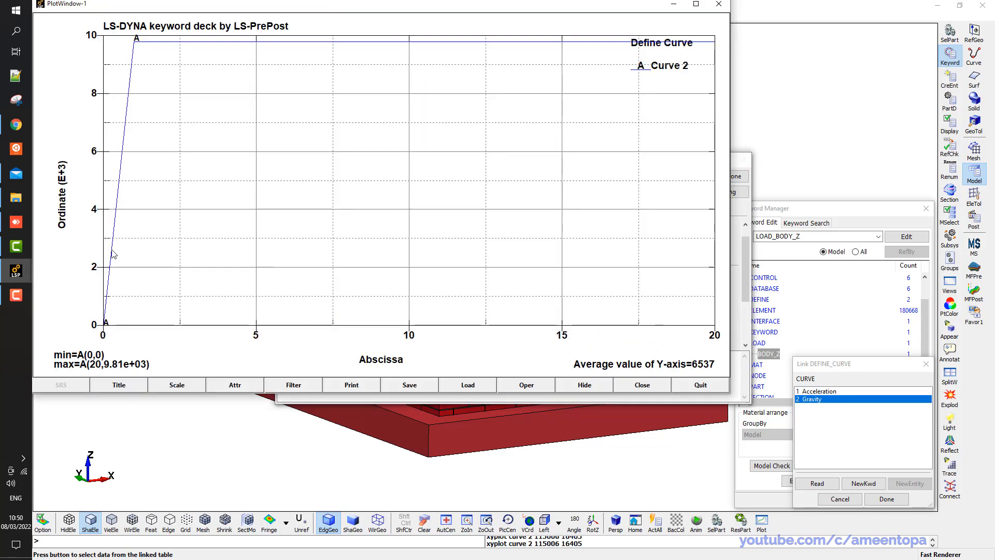
{"action": "left_click", "coordinate": [136, 45]}
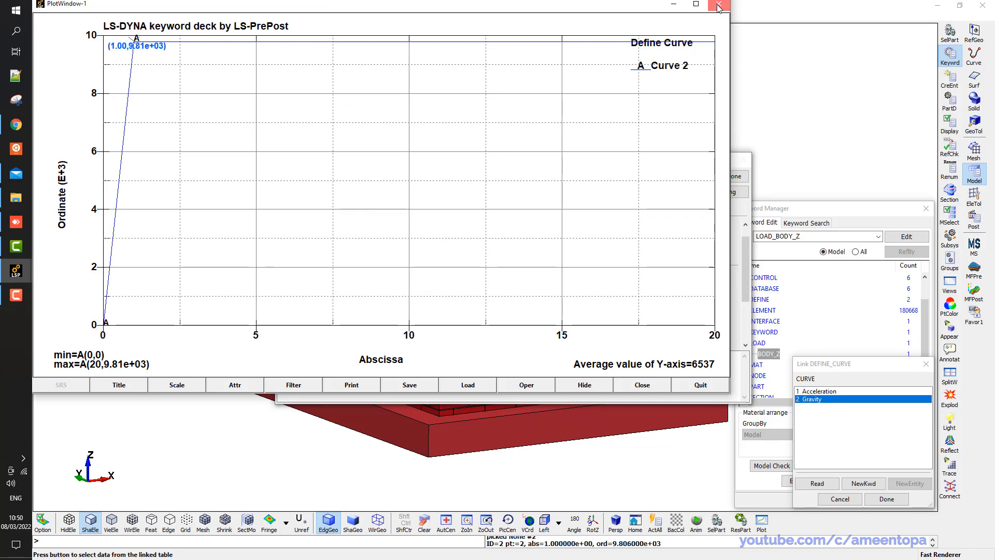
{"action": "left_click", "coordinate": [718, 5]}
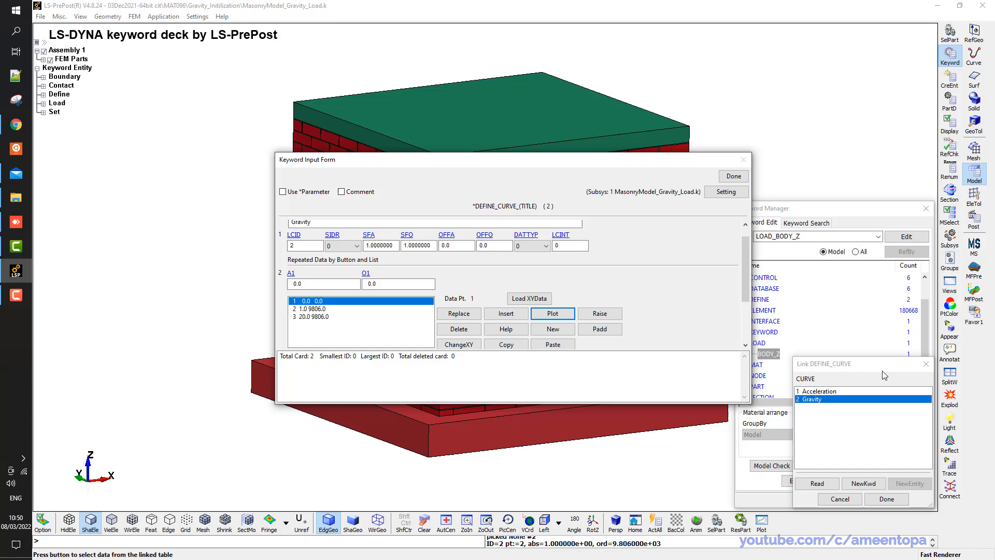
{"action": "left_click", "coordinate": [885, 498]}
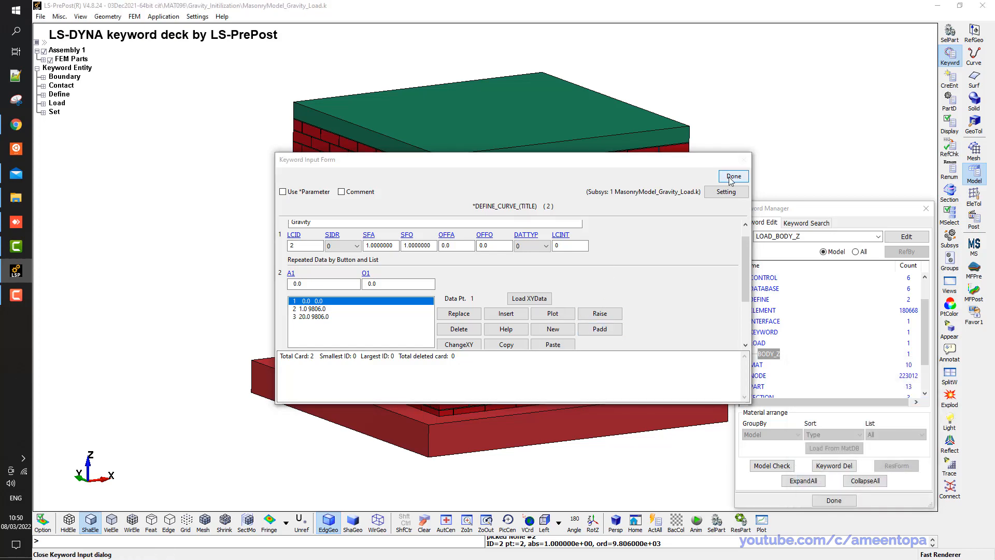
{"action": "left_click", "coordinate": [733, 176]}
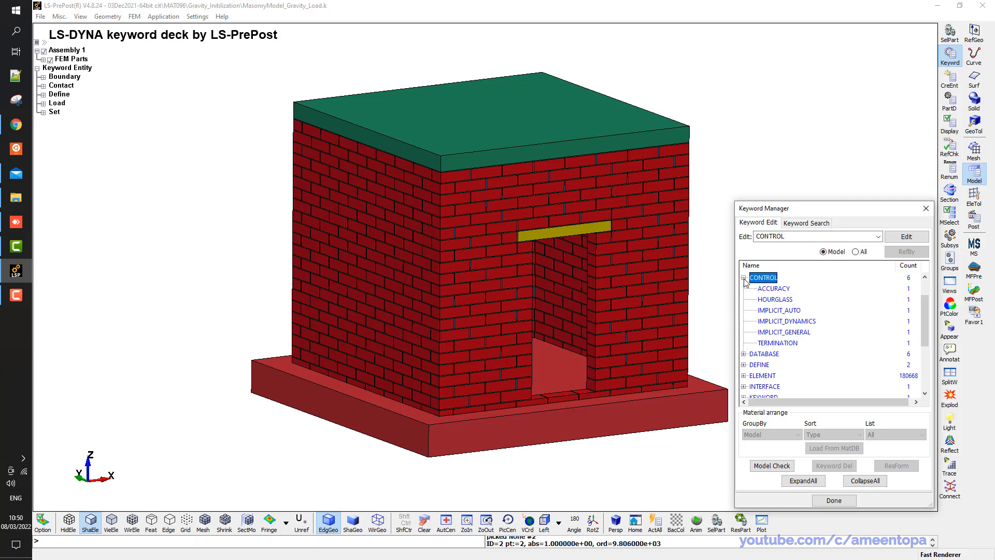
{"action": "double_click", "coordinate": [777, 331]}
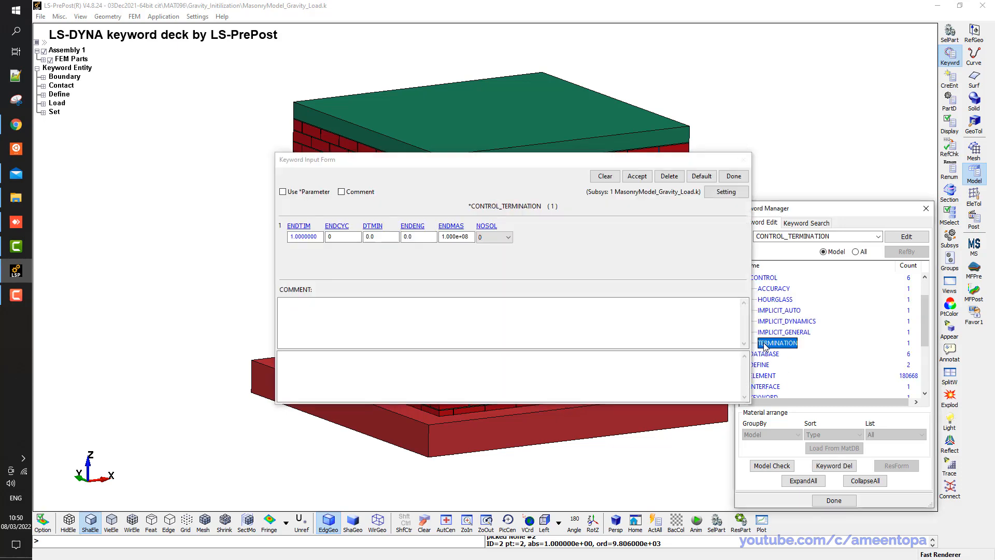
{"action": "left_click", "coordinate": [304, 236]}
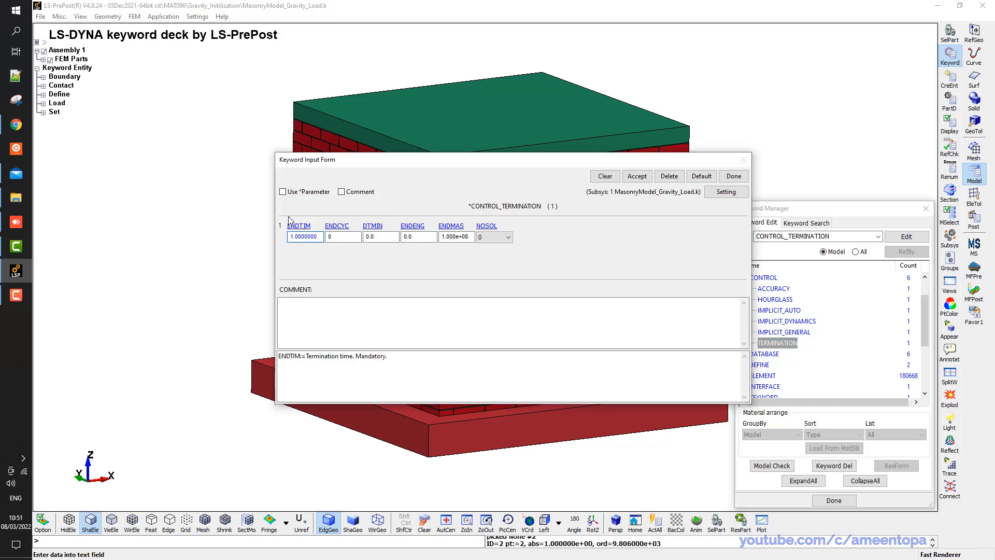
{"action": "left_click", "coordinate": [303, 236]}
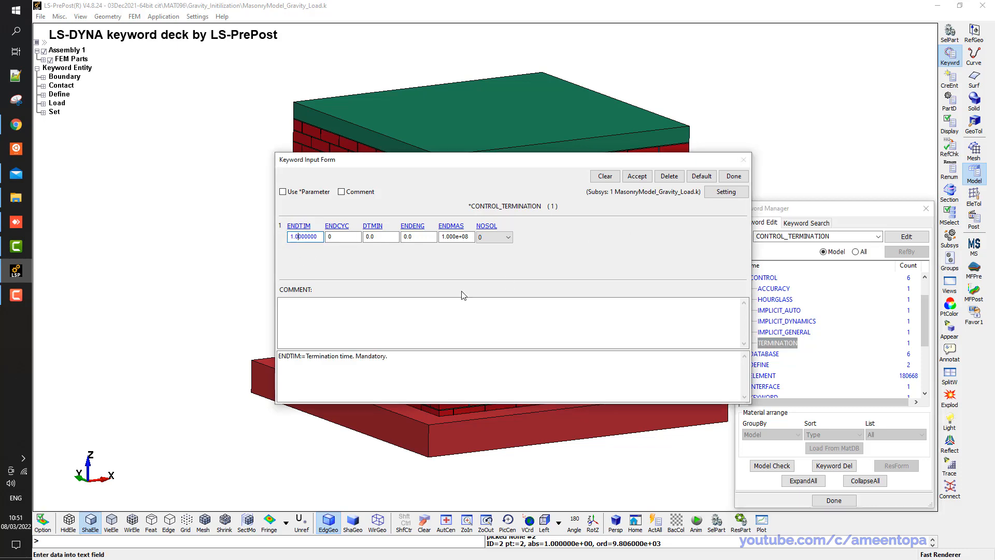
{"action": "left_click", "coordinate": [733, 176]}
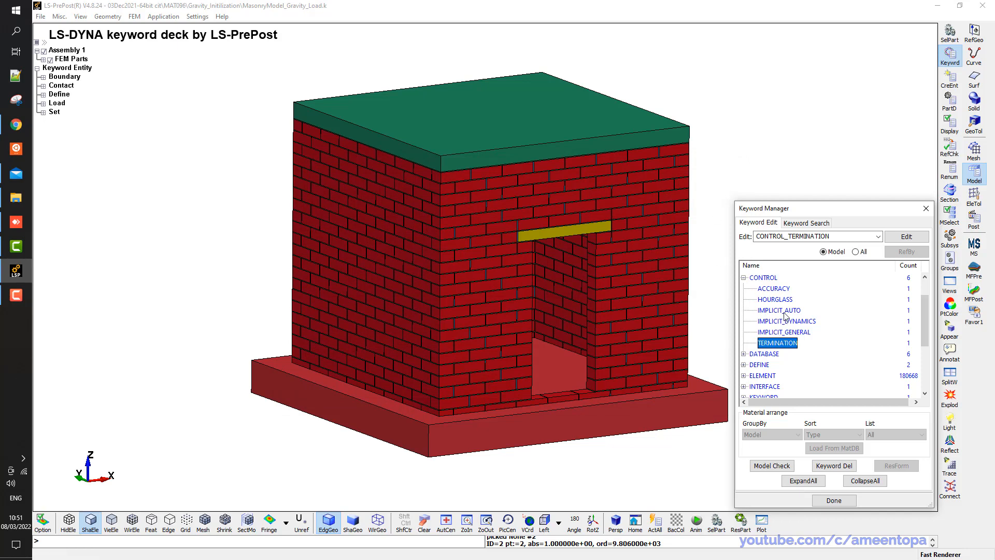
Review IMPLICIT_AUTO and IMPLICIT_GENERAL, re-entering DT0 as 0.01, then open IMPLICIT_DYNAMICS
{"action": "left_click", "coordinate": [778, 310]}
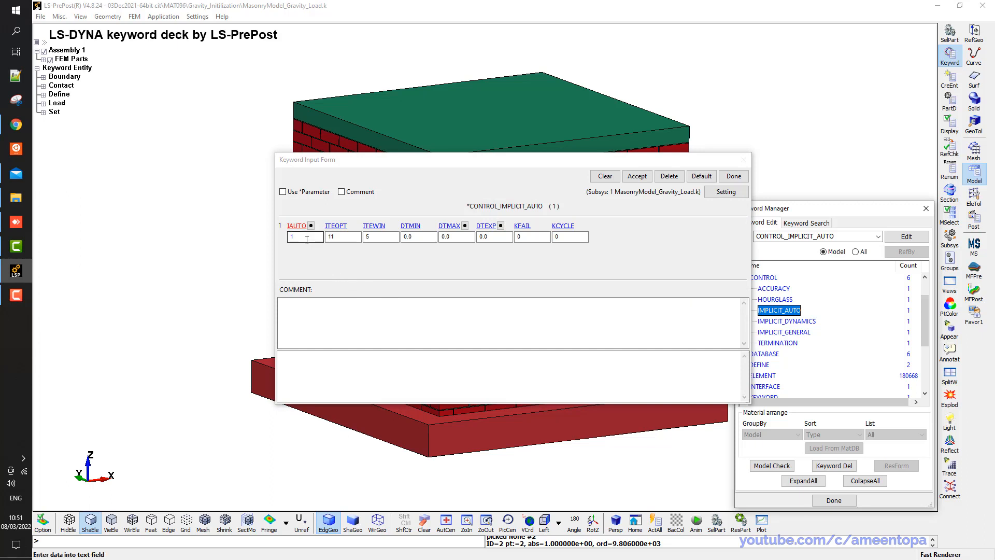
{"action": "left_click", "coordinate": [305, 236]}
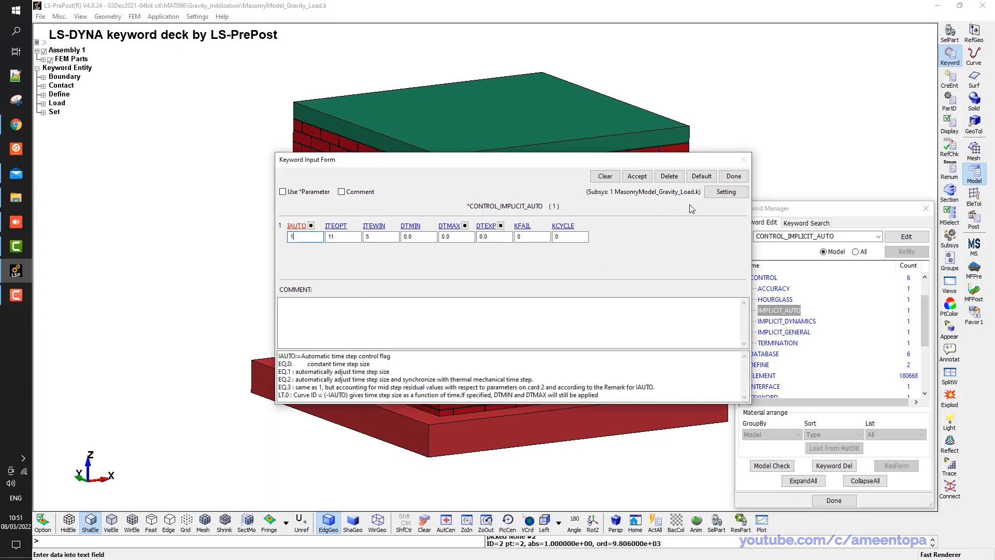
{"action": "left_click", "coordinate": [733, 176]}
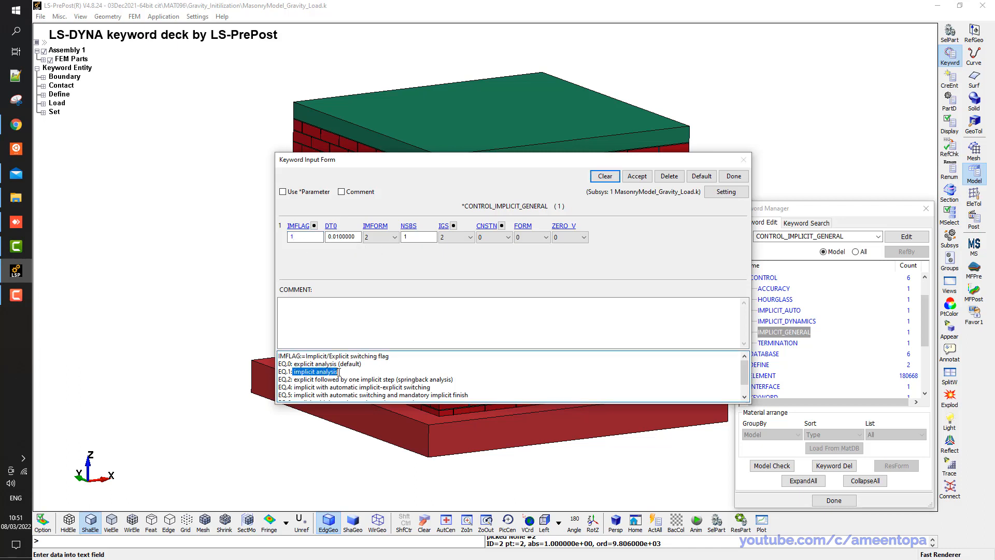
{"action": "left_click", "coordinate": [342, 236]}
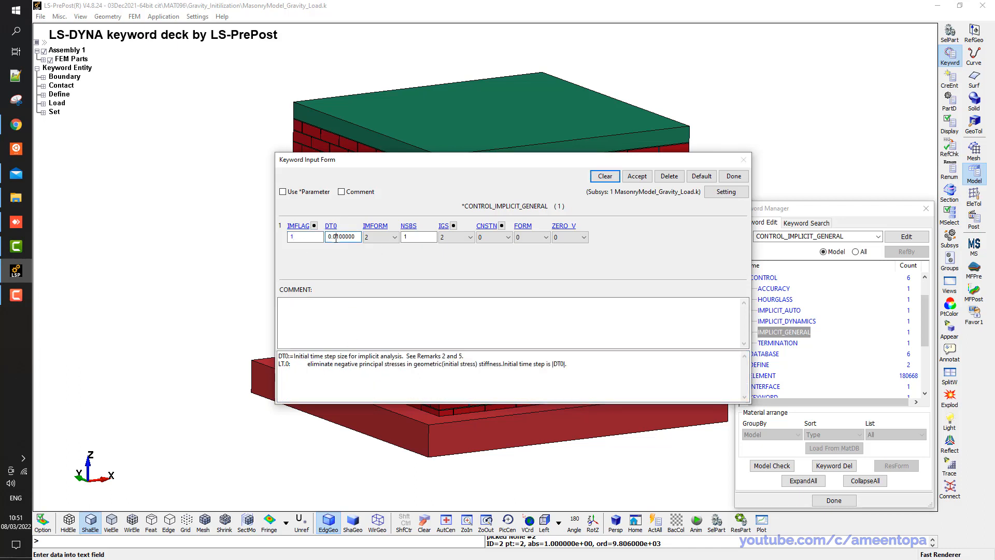
{"action": "type", "text": "0.0100000"}
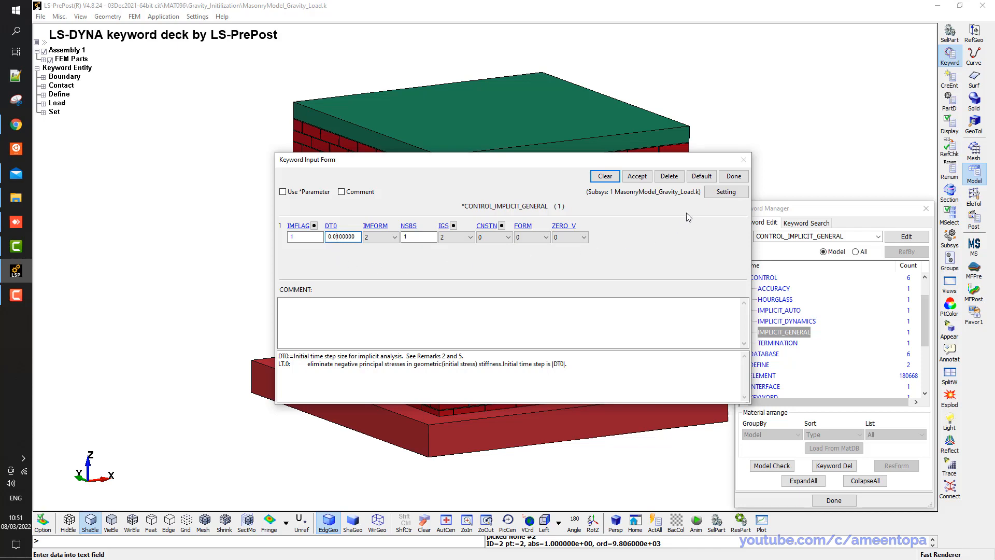
{"action": "left_click", "coordinate": [733, 175]}
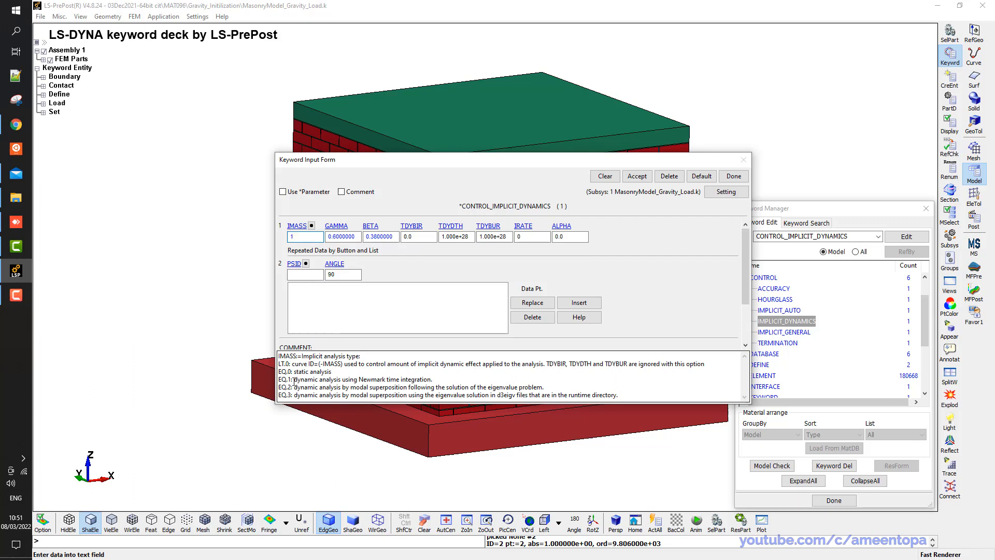
Read the help for IMASS 1 and BETA 0.38 in CONTROL_IMPLICIT_DYNAMICS, then close it unchanged
{"action": "double_click", "coordinate": [311, 378]}
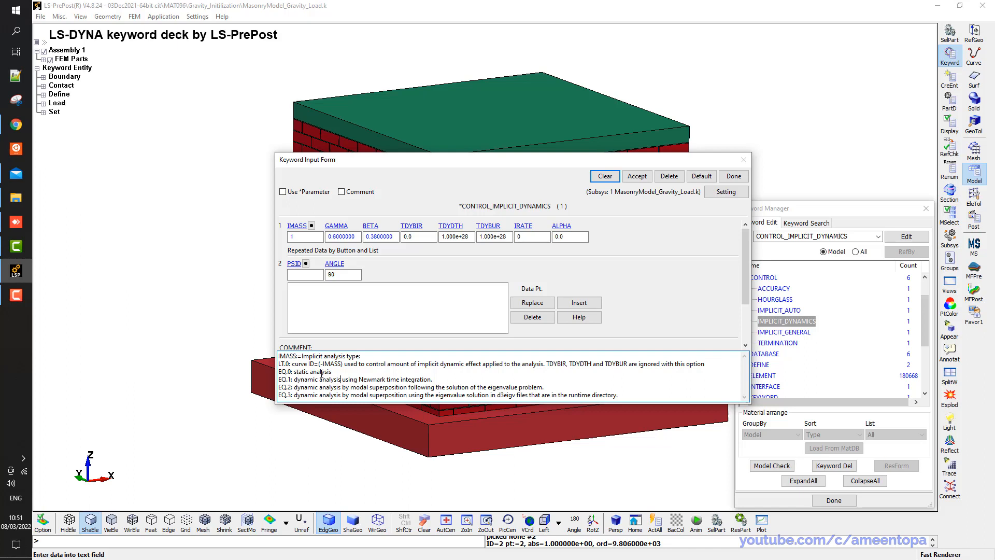
{"action": "double_click", "coordinate": [312, 371]}
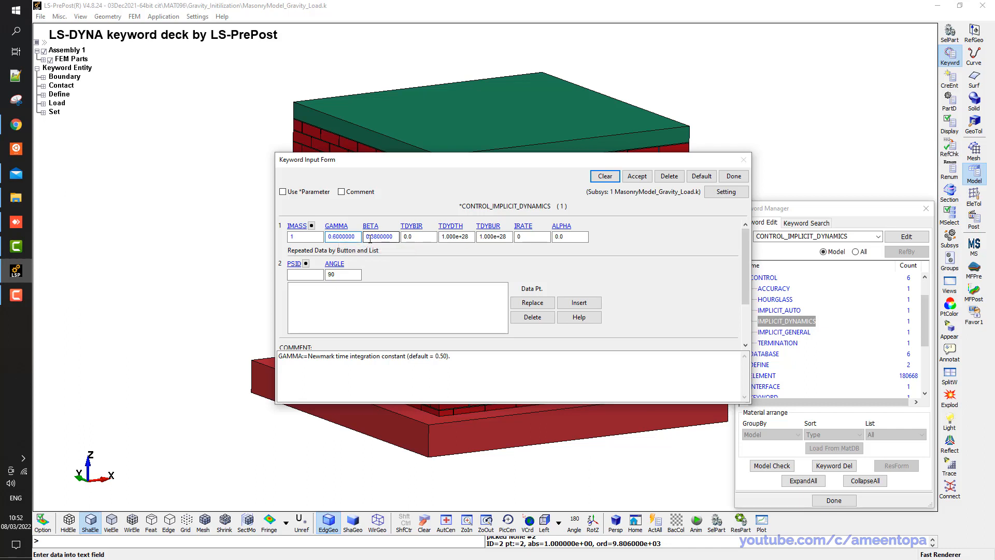
{"action": "left_click", "coordinate": [381, 237]}
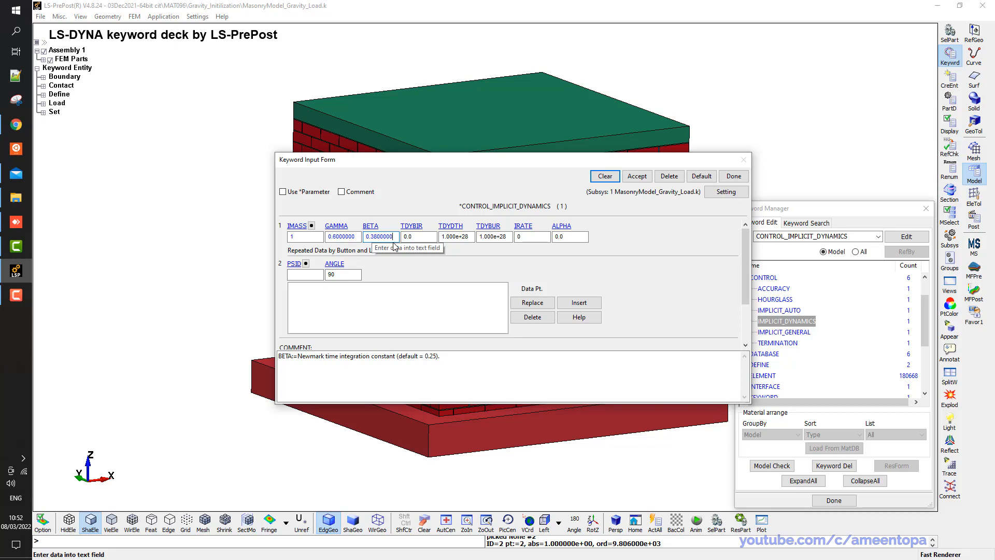
{"action": "mouse_move", "coordinate": [674, 224]}
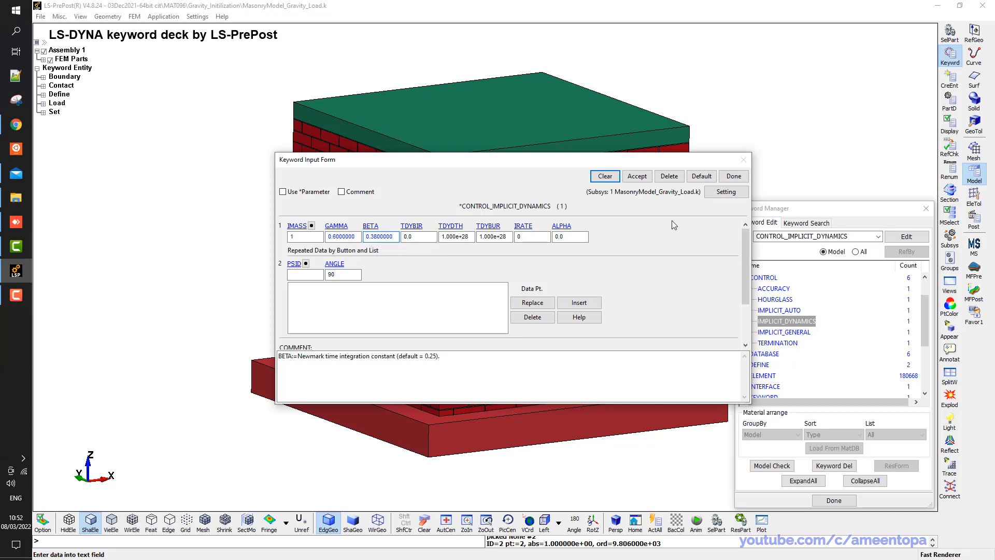
{"action": "left_click", "coordinate": [733, 175]}
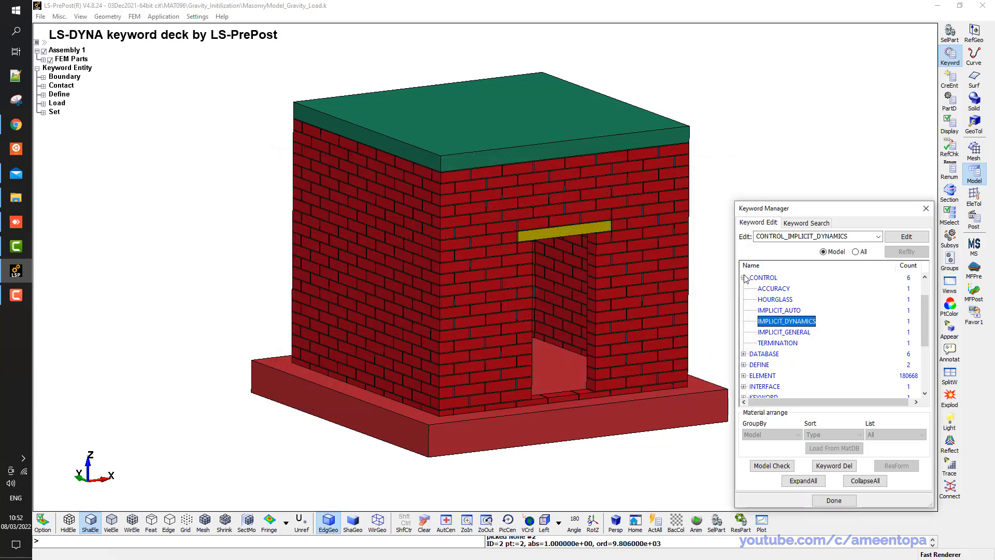
Set INTERFACE_SPRINGBACK_LSDYNA PSID to part set 3 (ALL PARTS) and close the form
{"action": "left_click", "coordinate": [744, 278]}
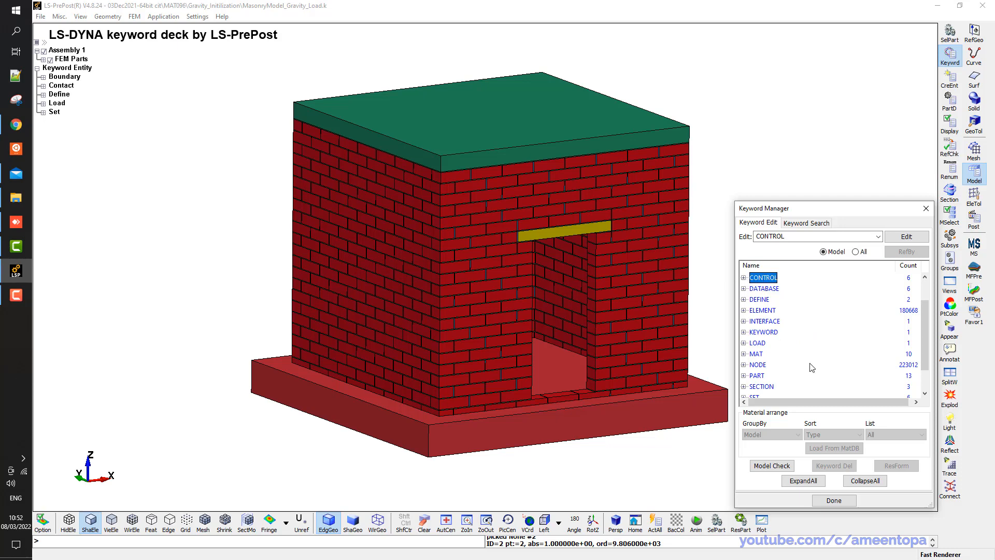
{"action": "left_click", "coordinate": [744, 321]}
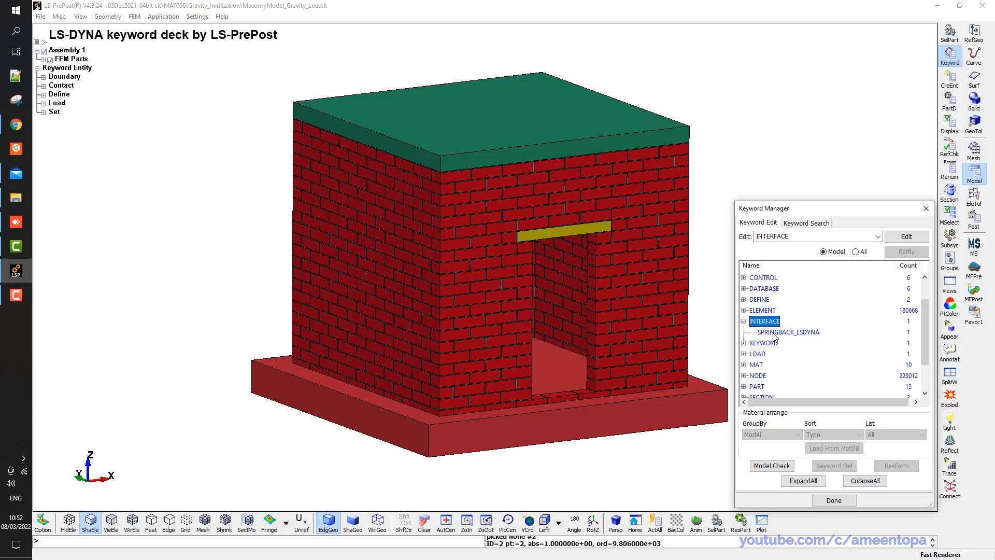
{"action": "left_click", "coordinate": [787, 331]}
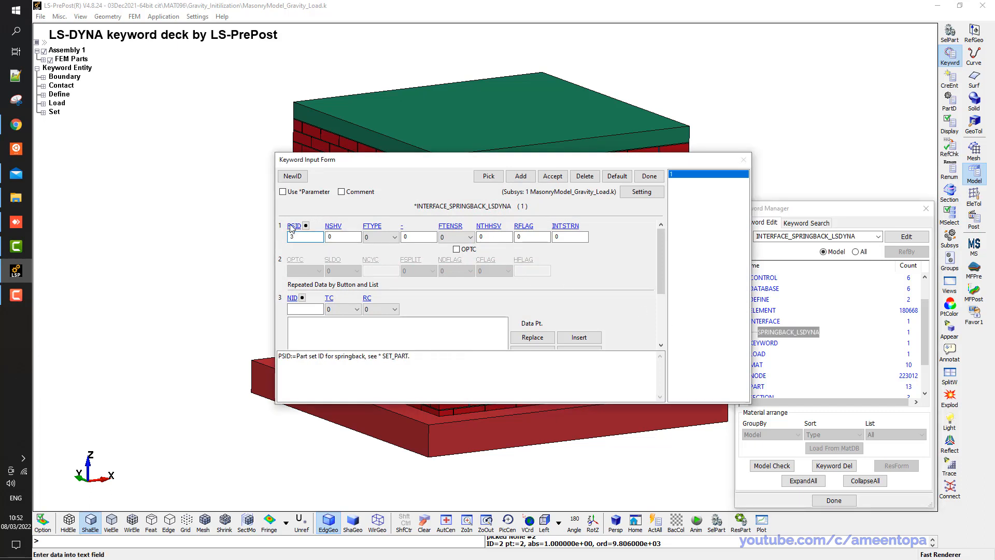
{"action": "type", "text": "3"}
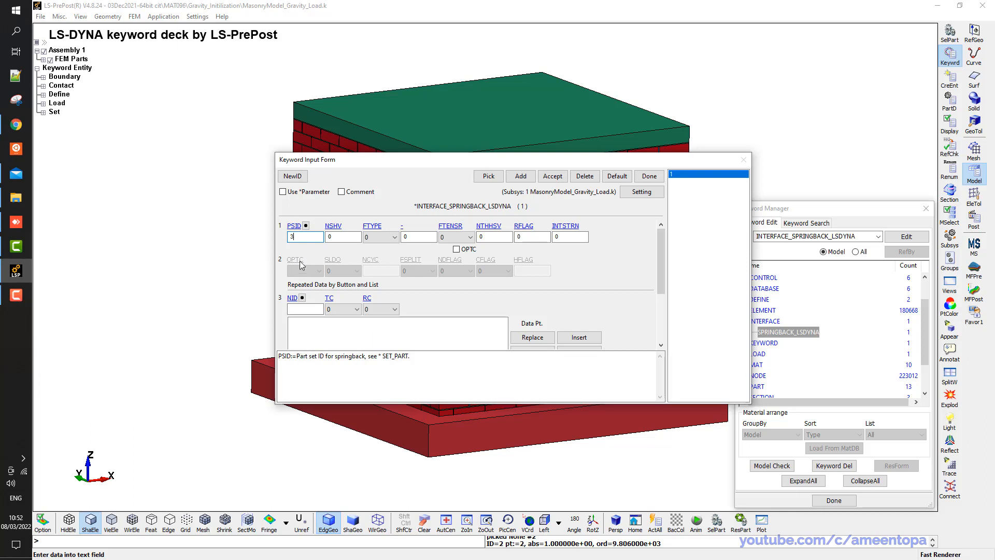
{"action": "mouse_move", "coordinate": [305, 236]}
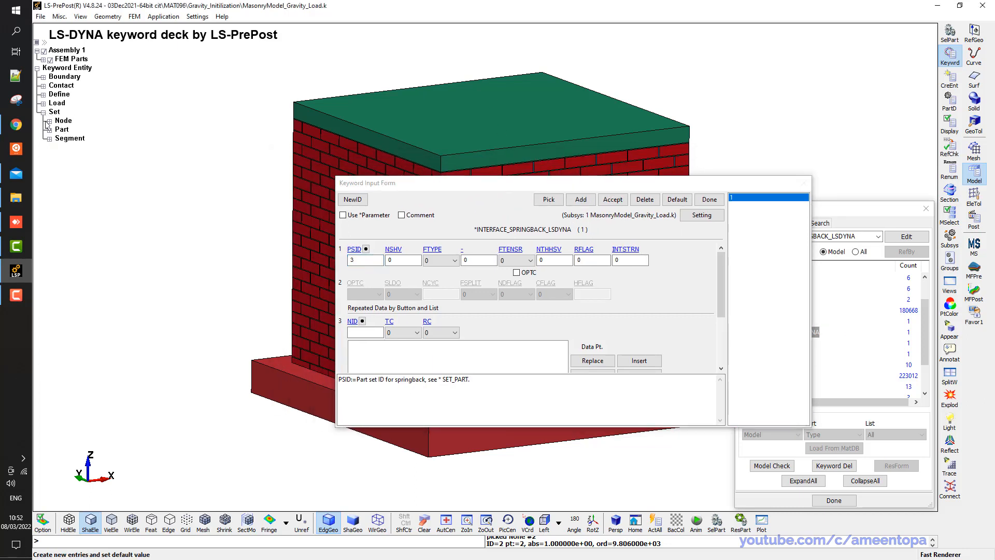
{"action": "left_click", "coordinate": [48, 130]}
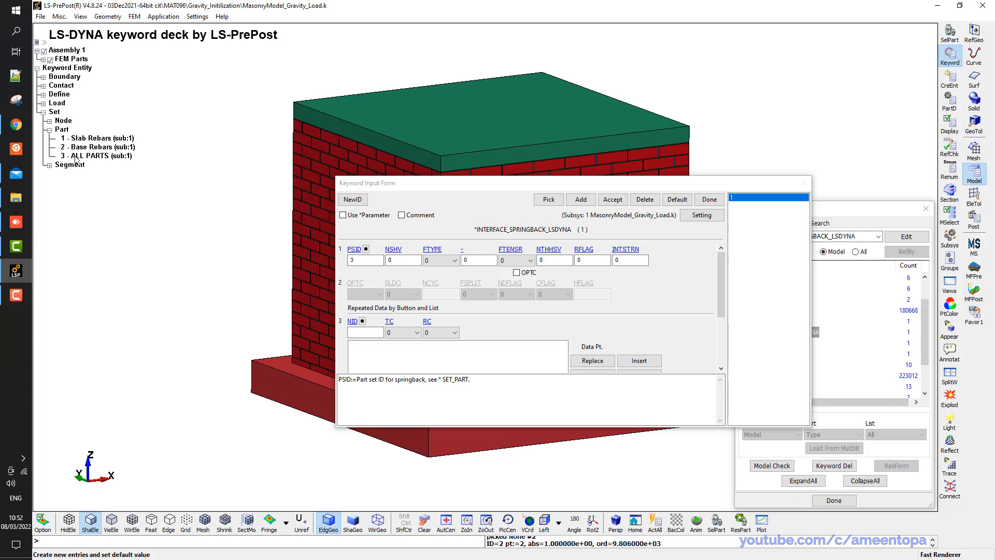
{"action": "left_click", "coordinate": [99, 156]}
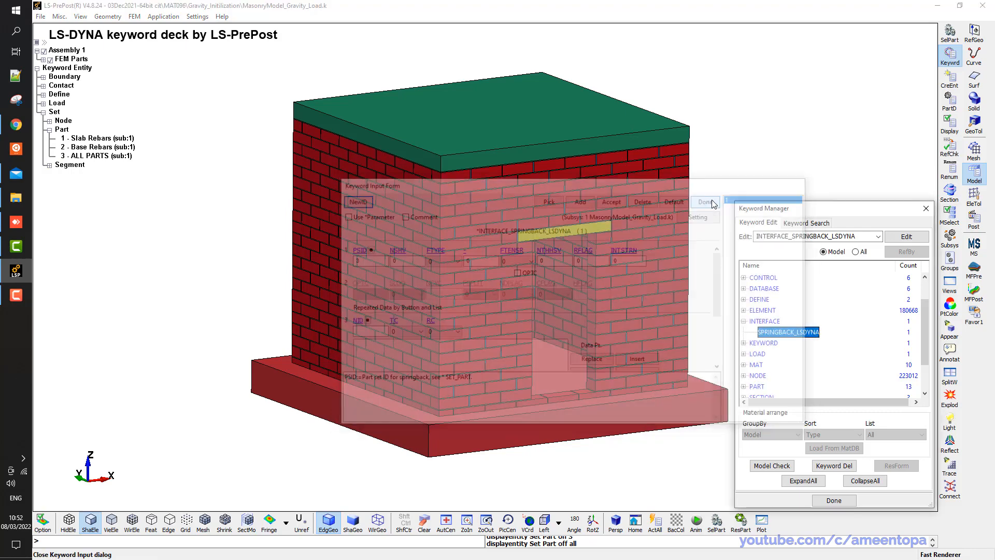
{"action": "left_click", "coordinate": [705, 202]}
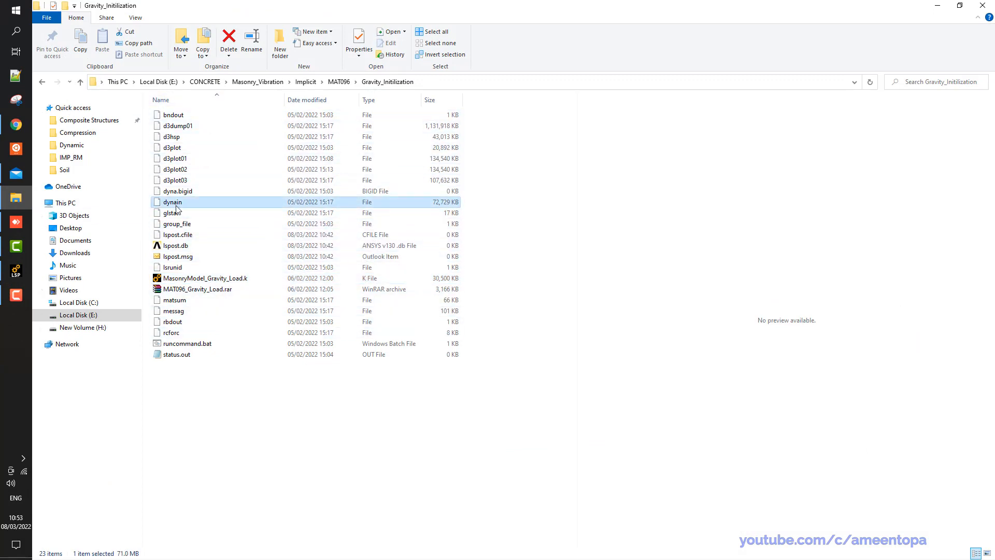
{"action": "mouse_move", "coordinate": [172, 202]}
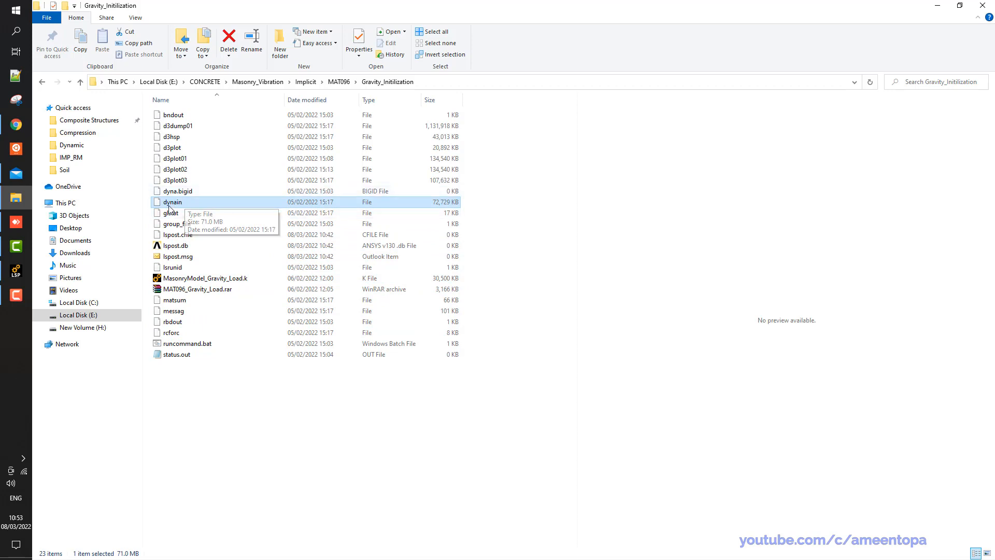
{"action": "mouse_move", "coordinate": [183, 212]}
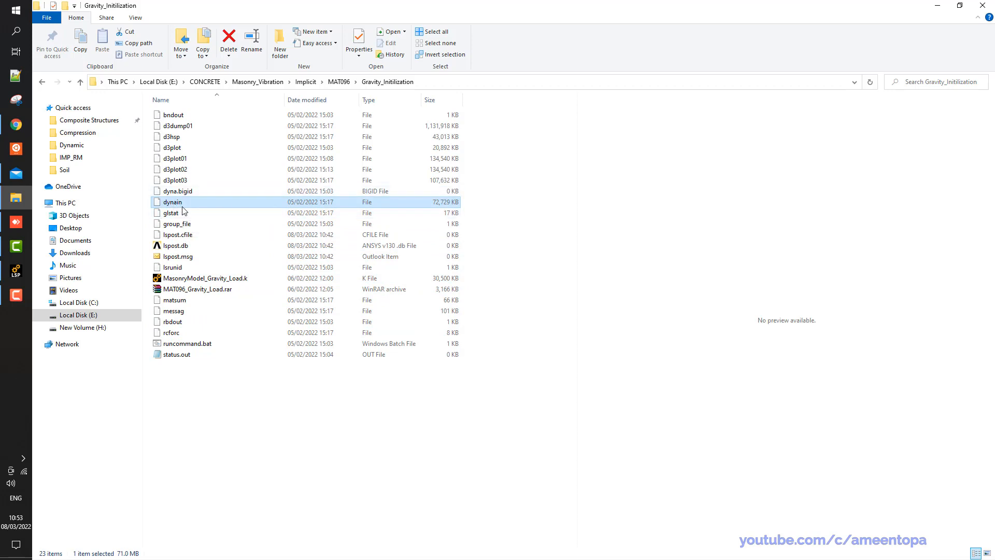
{"action": "mouse_move", "coordinate": [182, 204]}
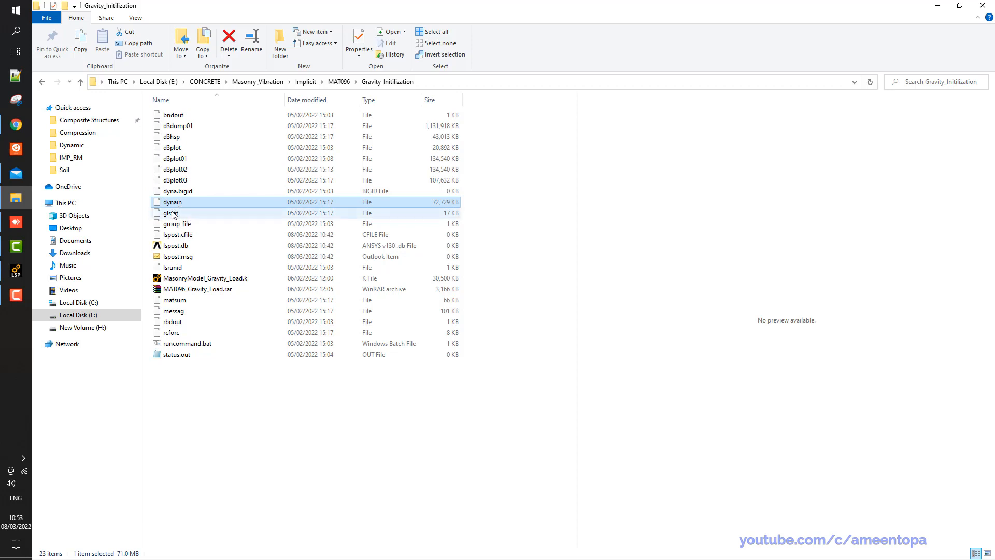
{"action": "mouse_move", "coordinate": [178, 212]}
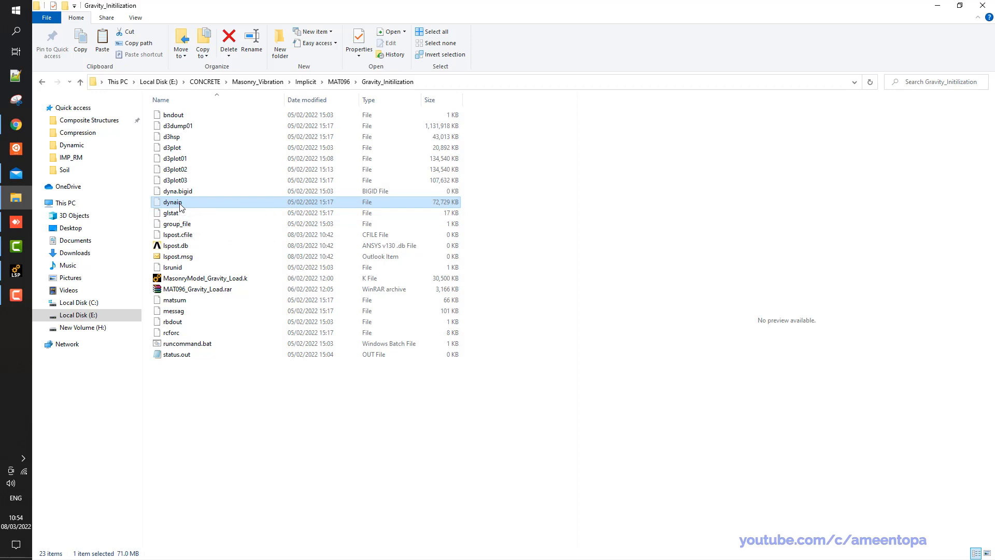
Copy dynain into New folder and rename the copy mesh_stress.k
{"action": "left_click", "coordinate": [280, 38]}
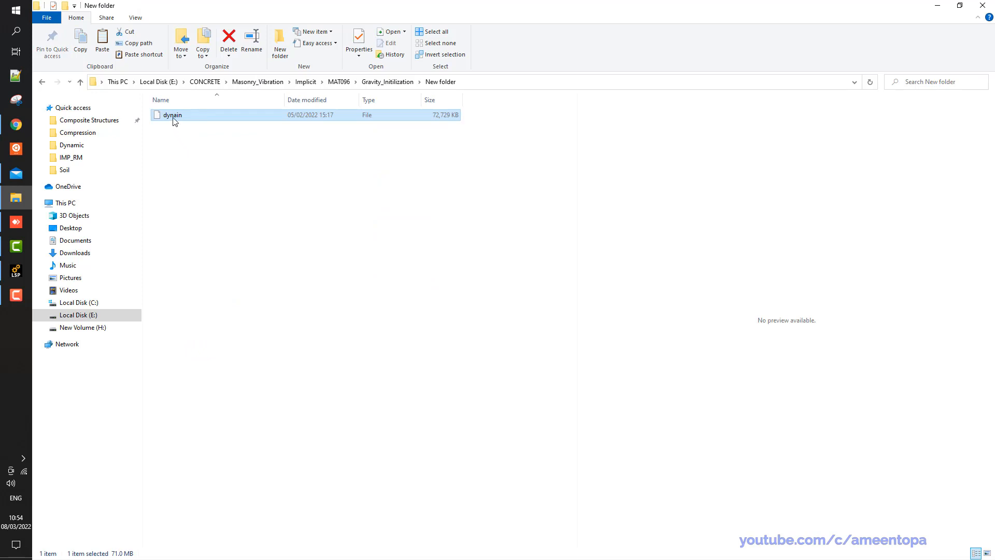
{"action": "right_click", "coordinate": [172, 115]}
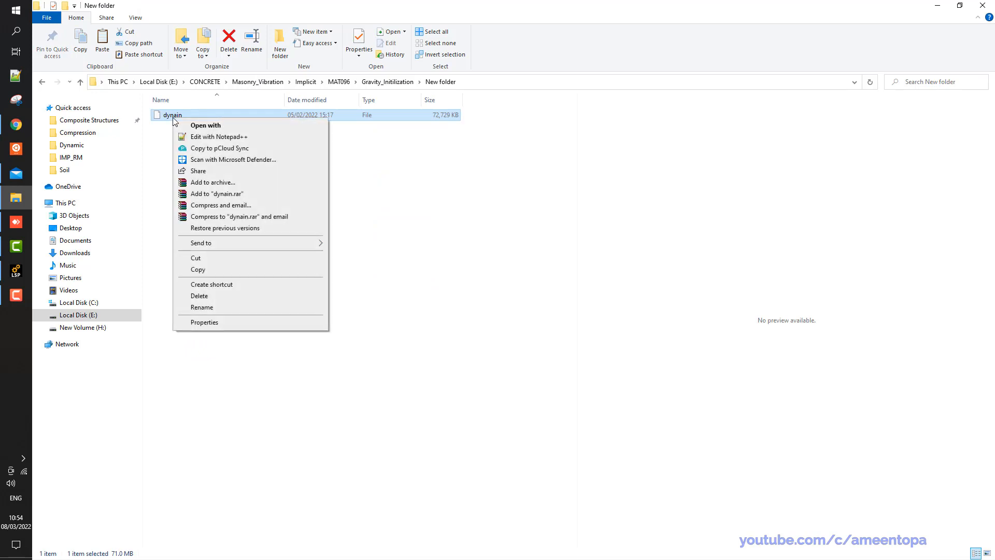
{"action": "left_click", "coordinate": [171, 115]}
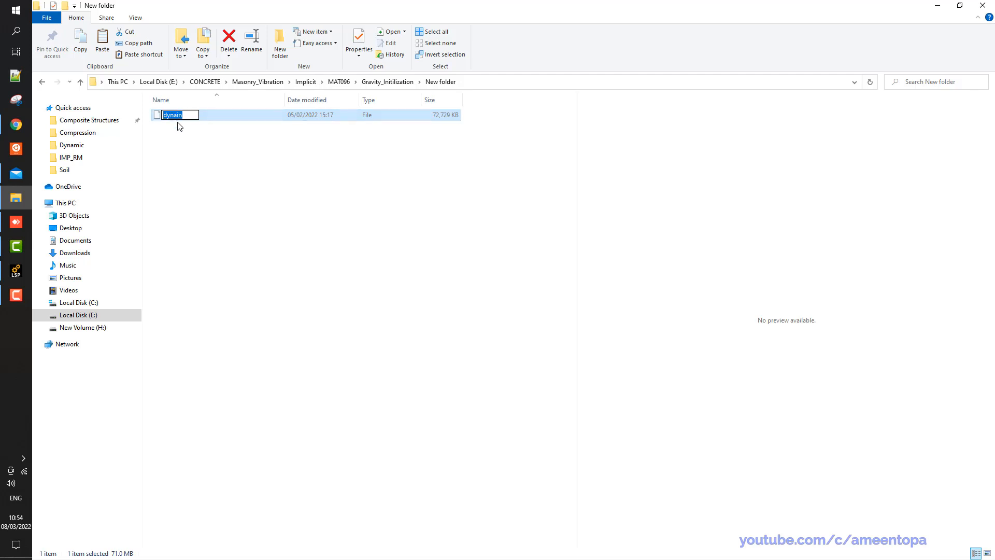
{"action": "type", "text": "e"}
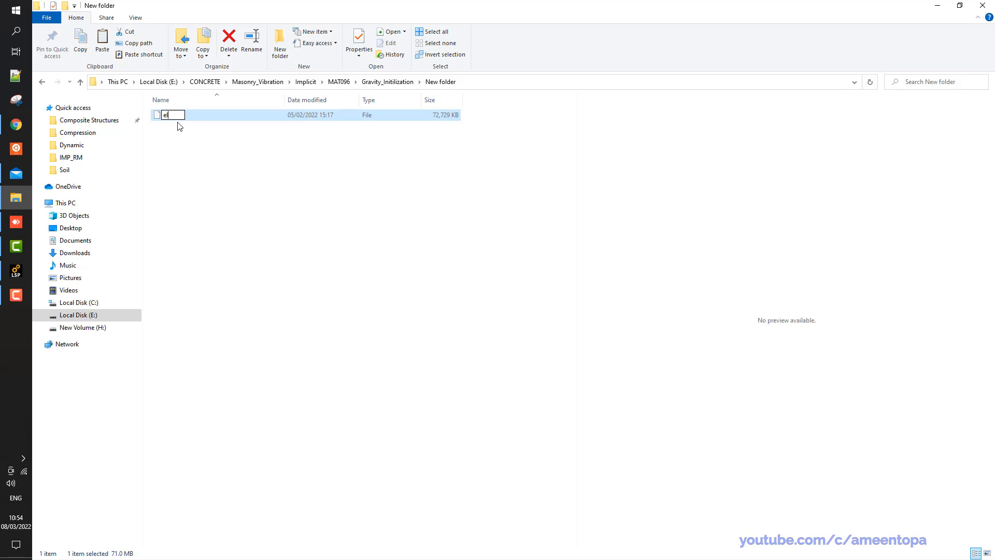
{"action": "type", "text": "mesh_stress"}
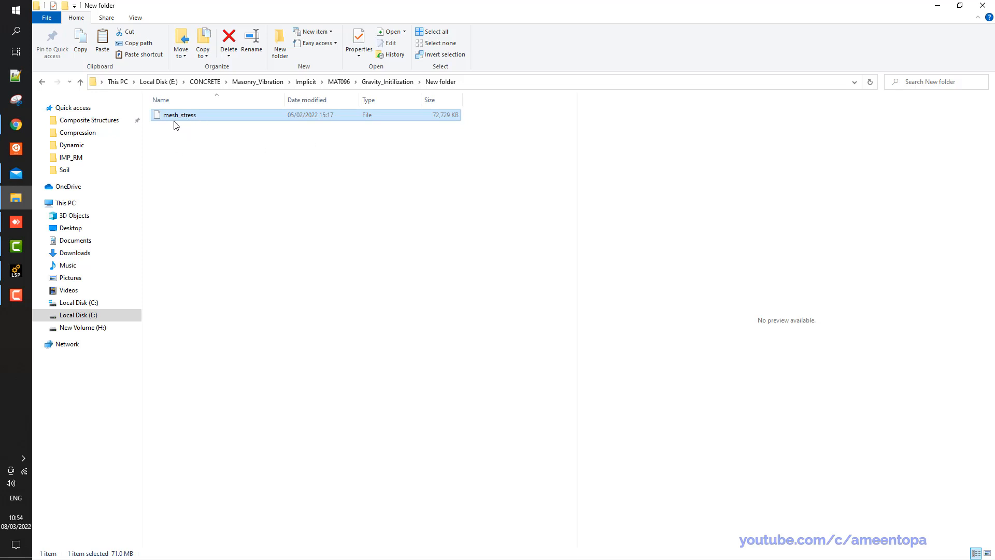
{"action": "left_click", "coordinate": [180, 115]}
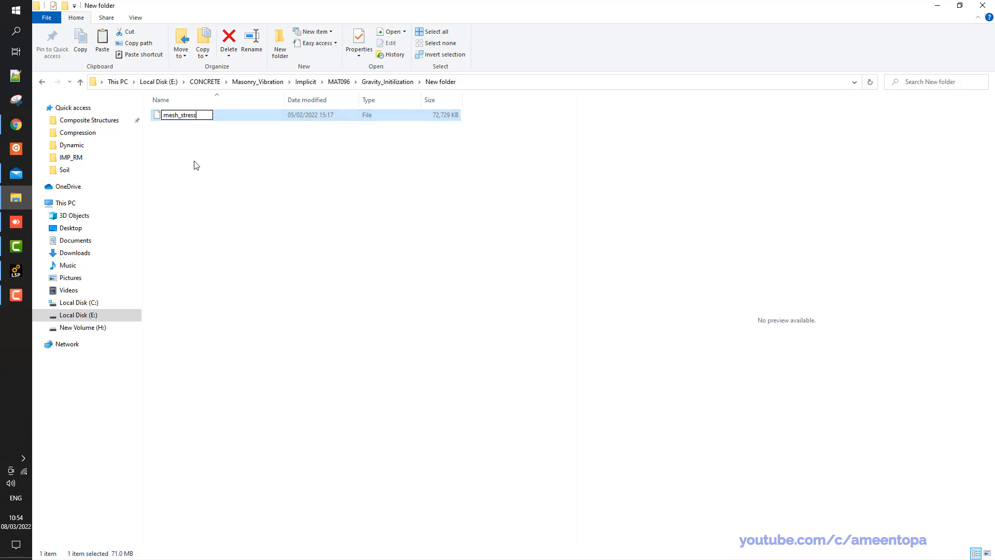
{"action": "type", "text": "."}
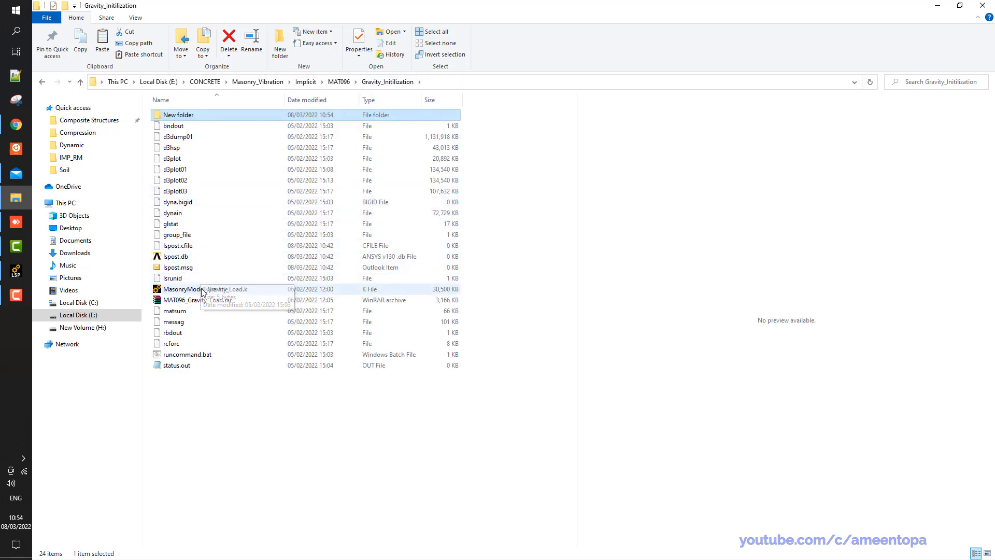
Copy MasonryModel_Gravity_Load.k into New folder and rename it MasonryModel_Transient.k
{"action": "left_click", "coordinate": [206, 289]}
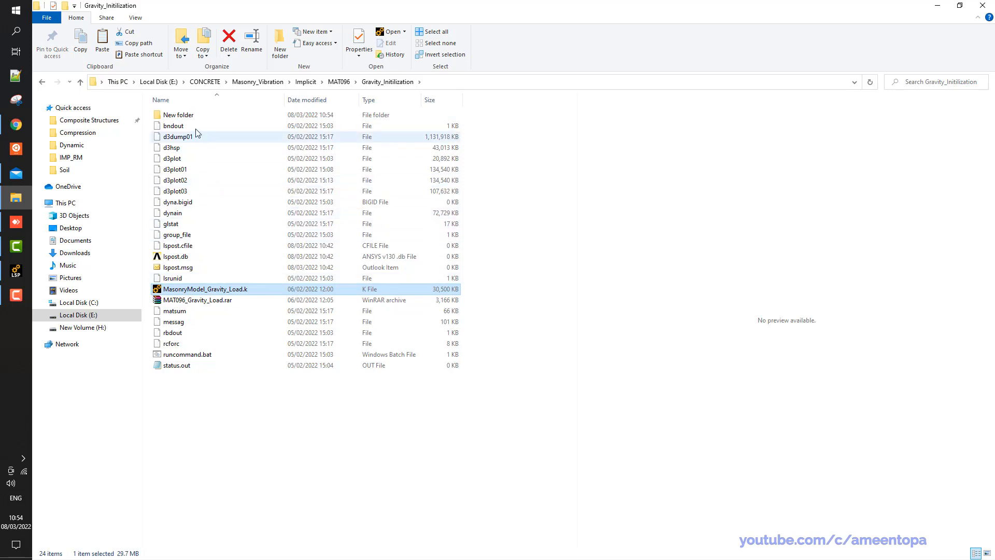
{"action": "double_click", "coordinate": [179, 115]}
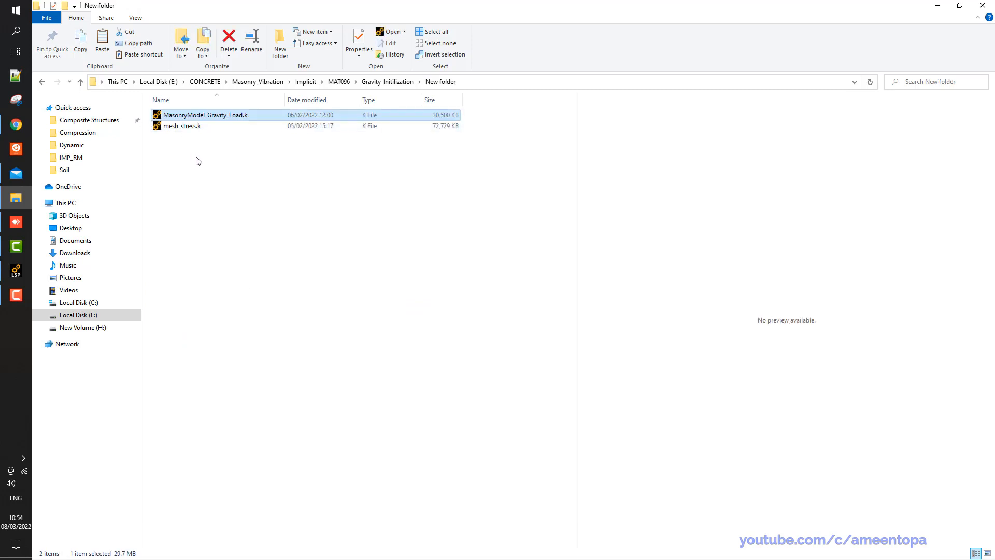
{"action": "double_click", "coordinate": [204, 115]}
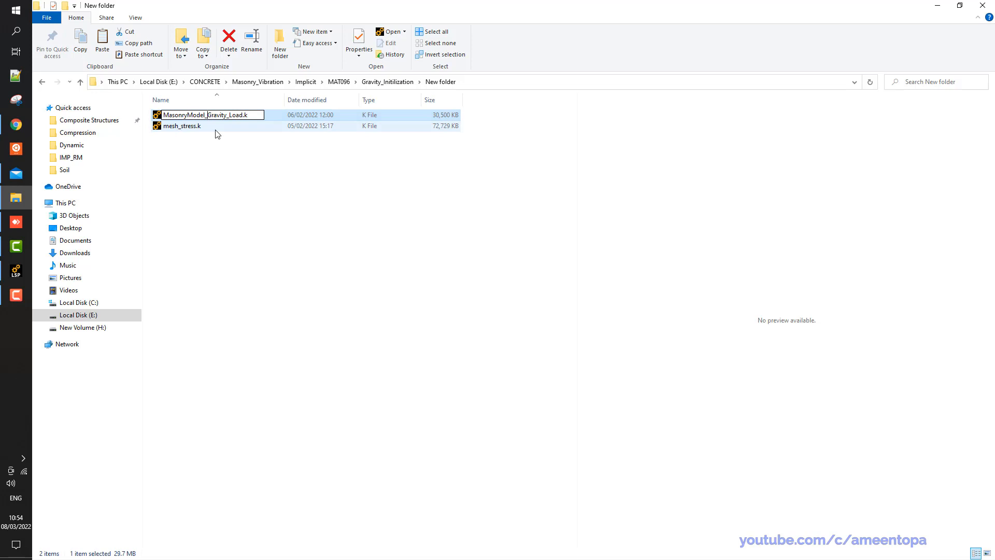
{"action": "double_click", "coordinate": [224, 115]}
{"action": "type", "text": "Transien"}
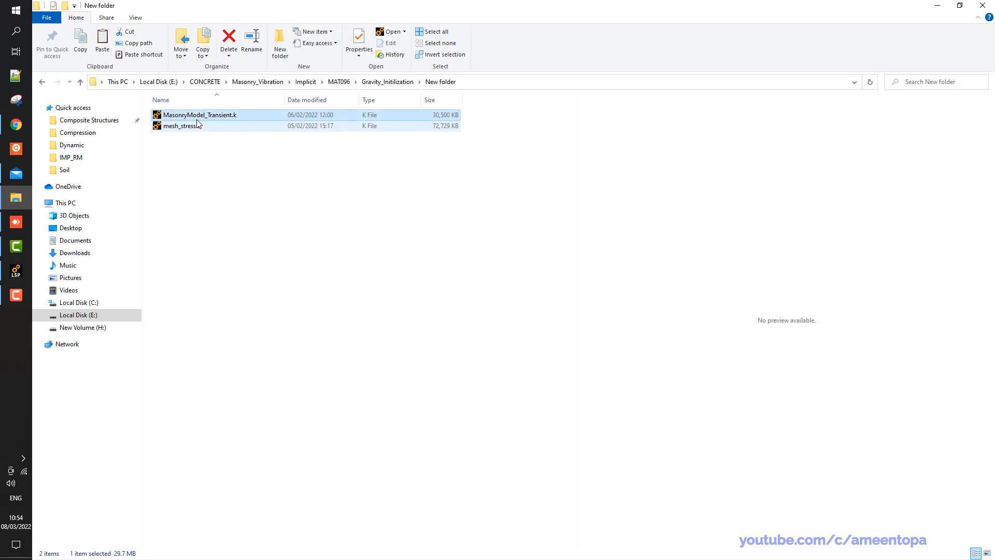
{"action": "right_click", "coordinate": [200, 116]}
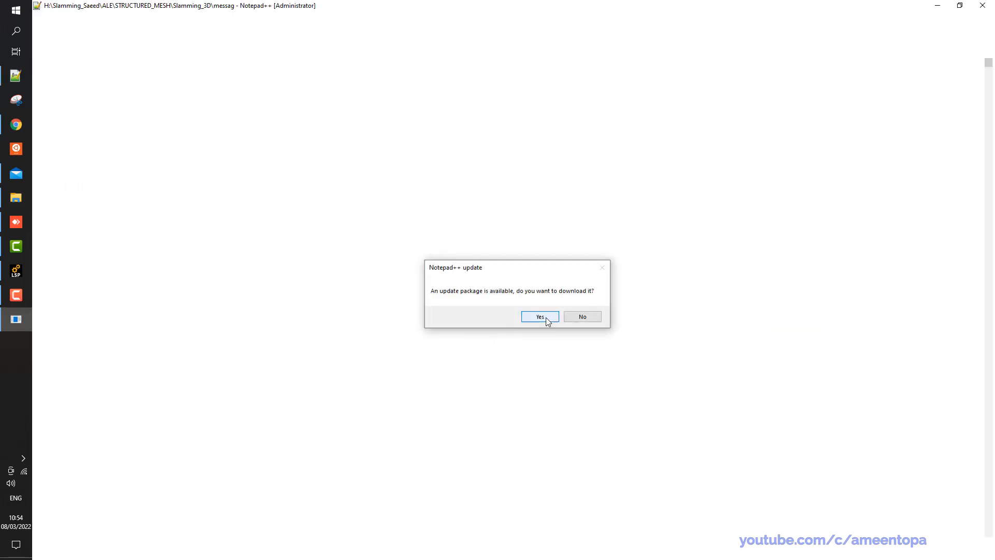
Open MasonryModel_Transient.k with Notepad++ and dismiss the update prompt
{"action": "left_click", "coordinate": [540, 316]}
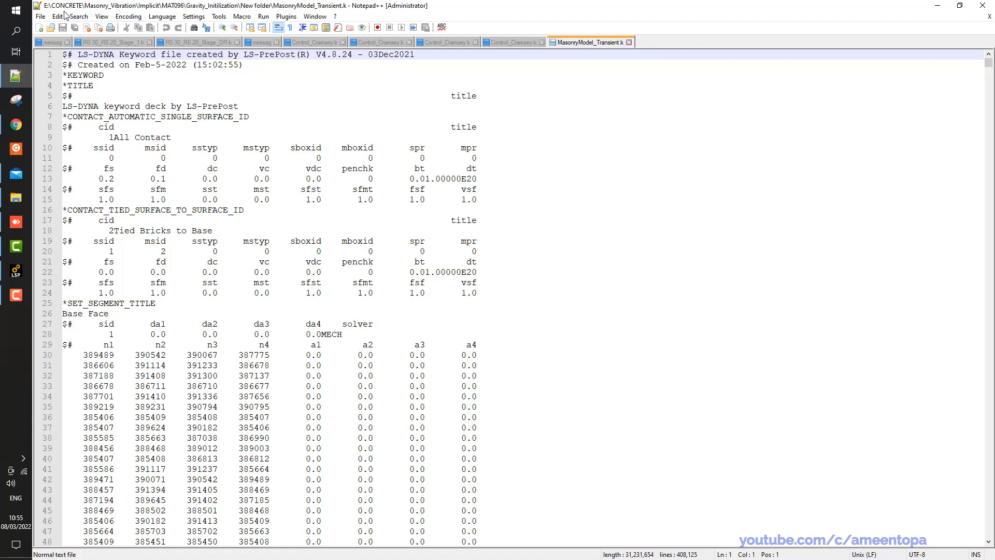
{"action": "mouse_move", "coordinate": [362, 13]}
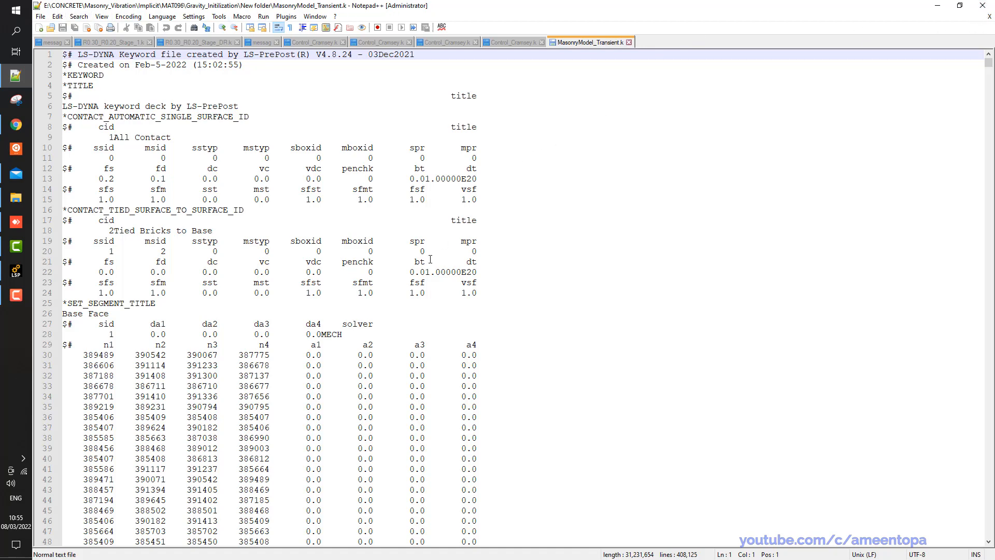
{"action": "mouse_move", "coordinate": [450, 319]}
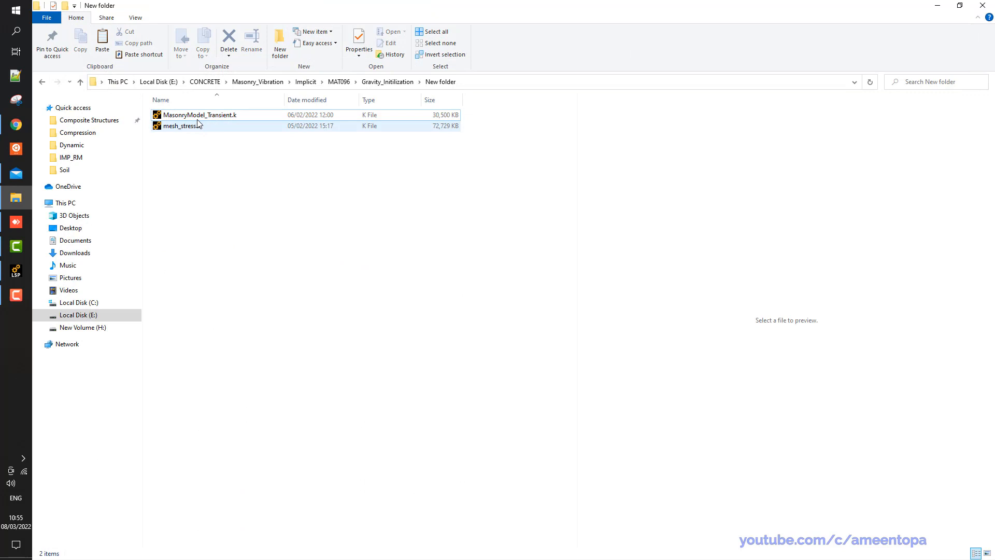
Launch LS-PrePost on MasonryModel_Transient.k and dismiss the Helpful Hints dialog
{"action": "left_click", "coordinate": [200, 115]}
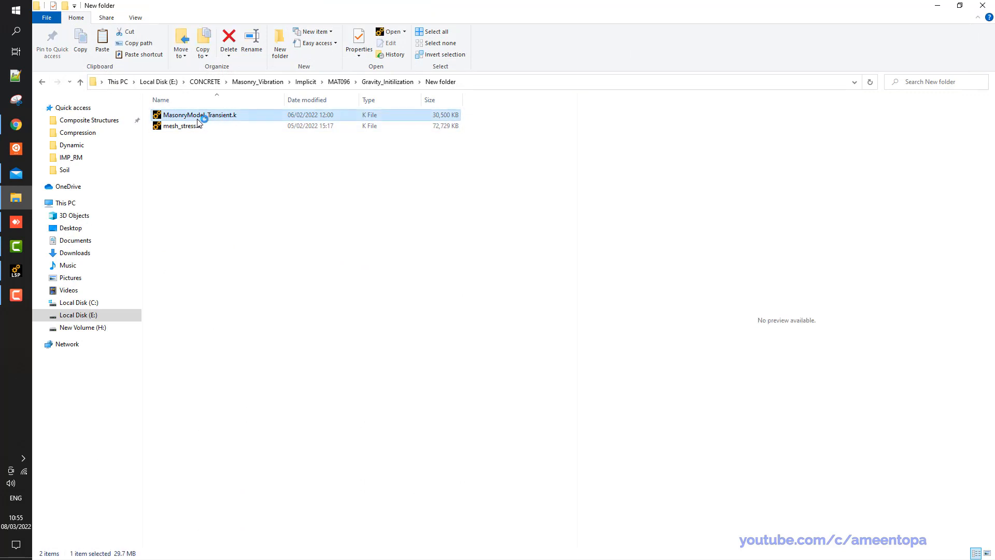
{"action": "double_click", "coordinate": [200, 115]}
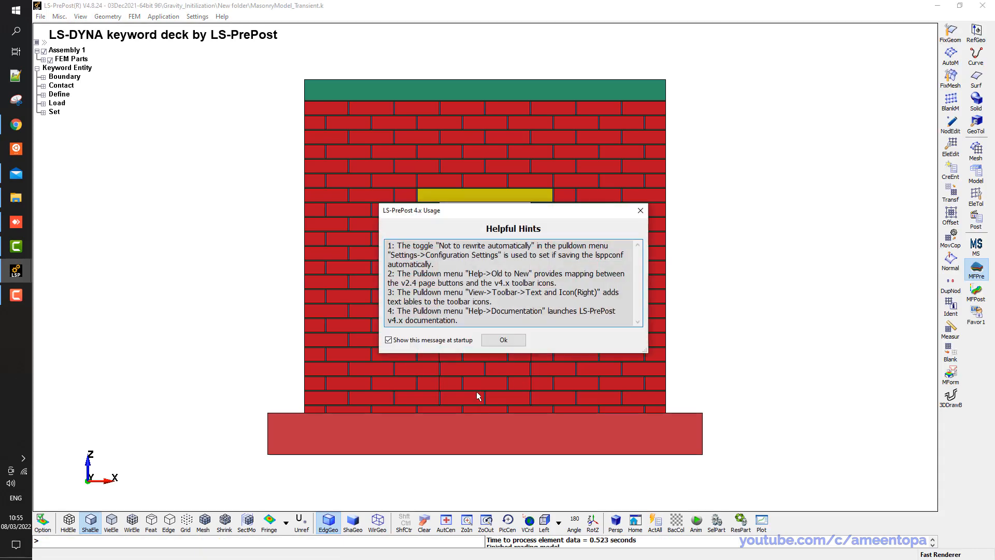
{"action": "left_click", "coordinate": [502, 340]}
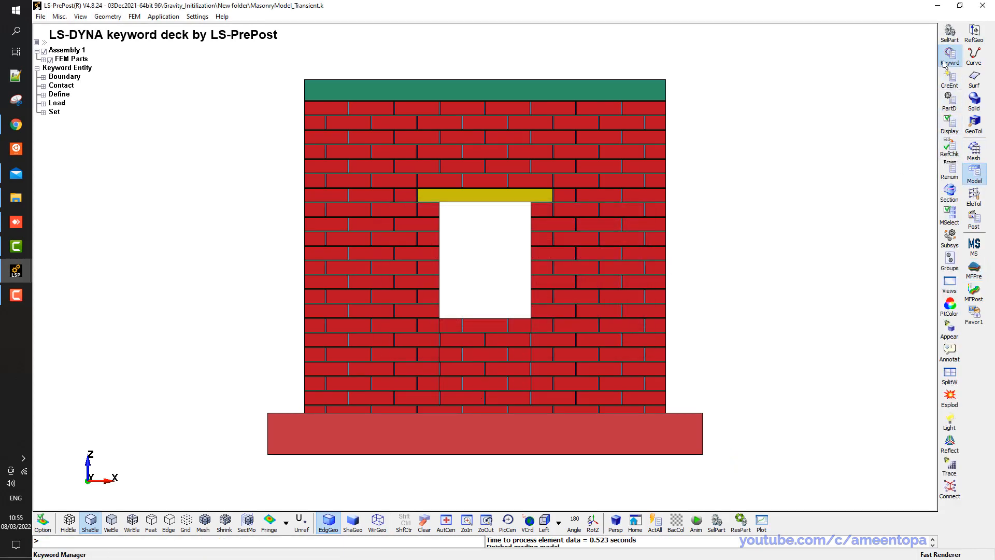
Delete all 223012 node keywords and all beam and solid element keywords
{"action": "left_click", "coordinate": [950, 56]}
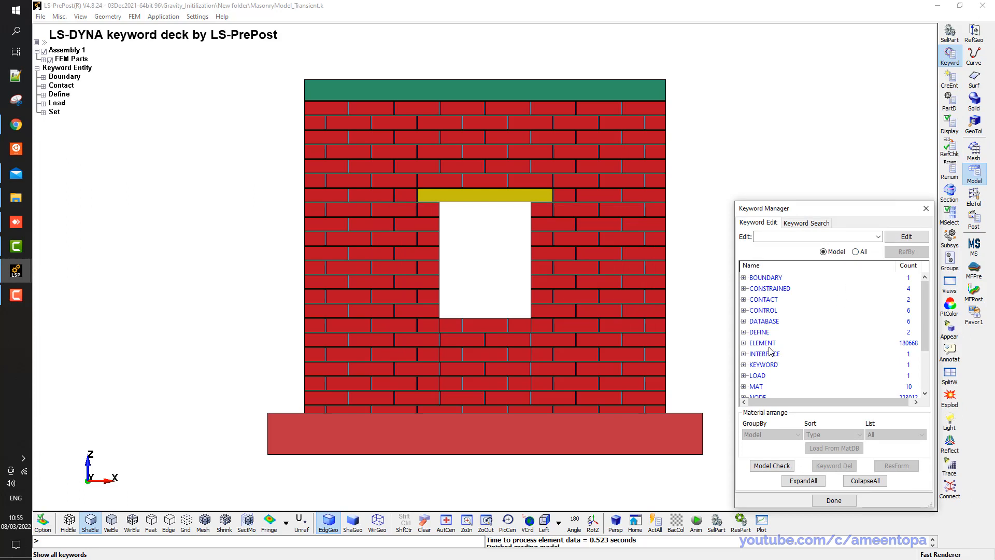
{"action": "left_click", "coordinate": [767, 278]}
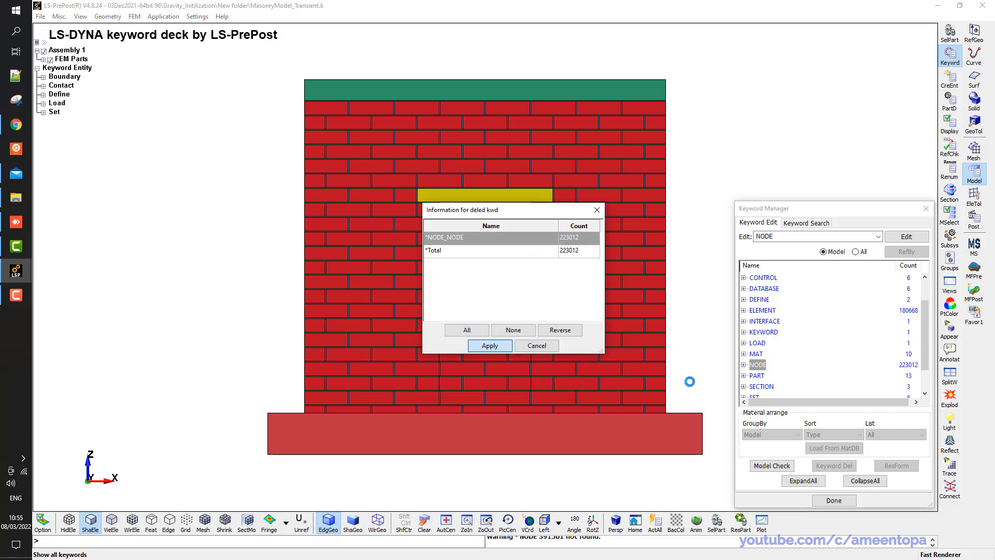
{"action": "left_click", "coordinate": [489, 345]}
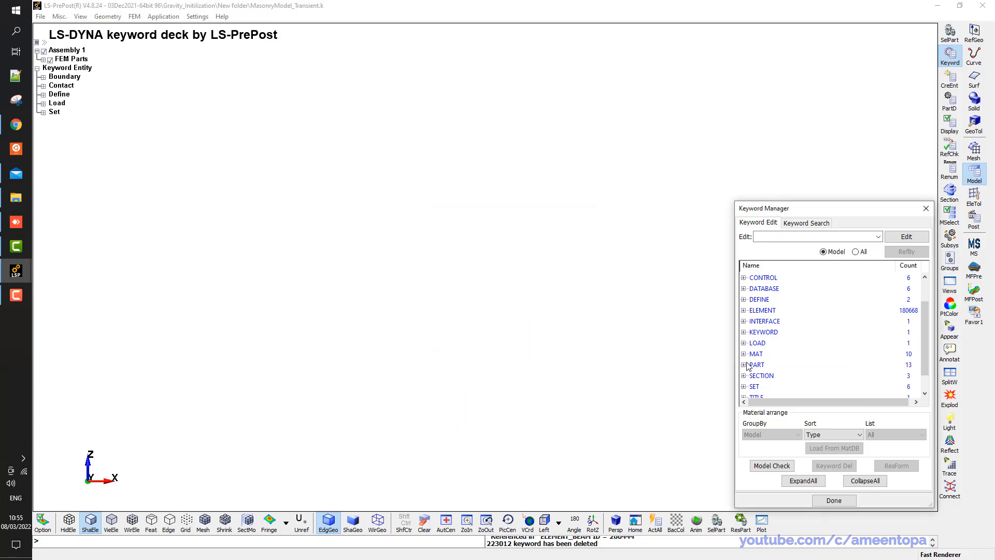
{"action": "left_click", "coordinate": [743, 364]}
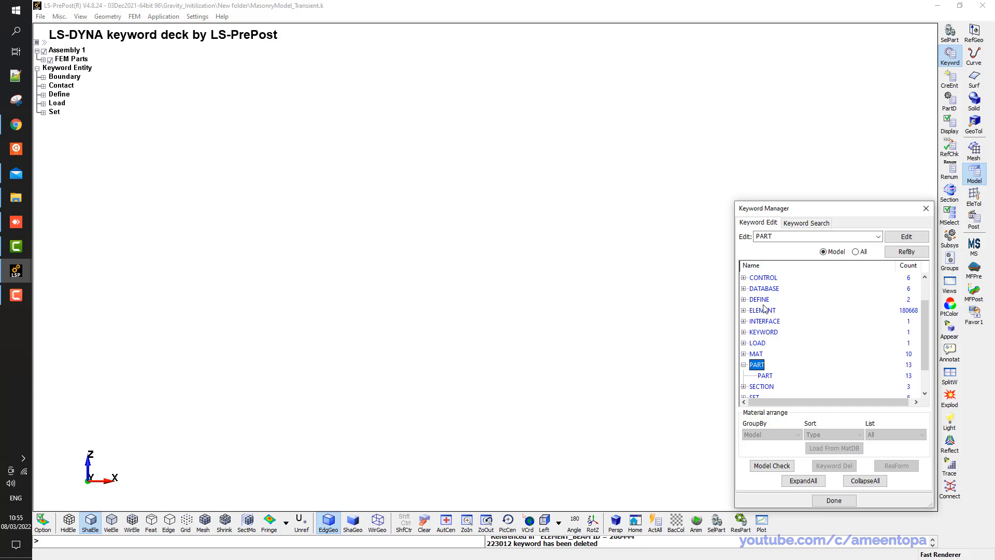
{"action": "right_click", "coordinate": [762, 310]}
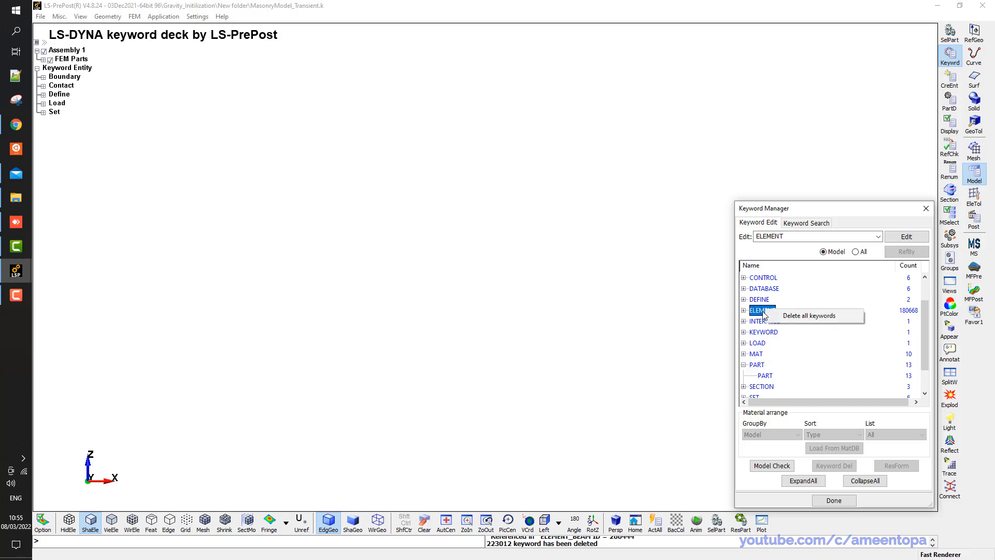
{"action": "left_click", "coordinate": [809, 316]}
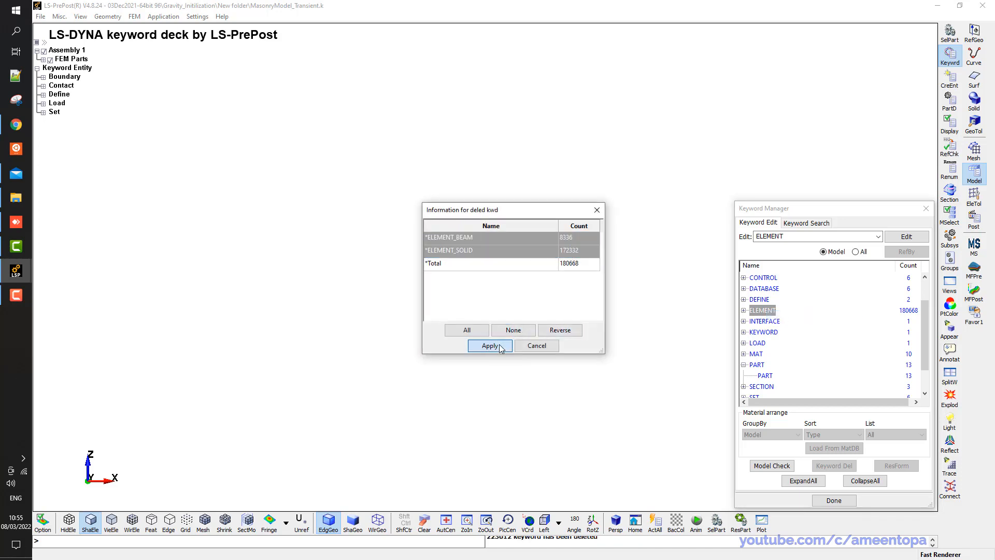
{"action": "left_click", "coordinate": [490, 346]}
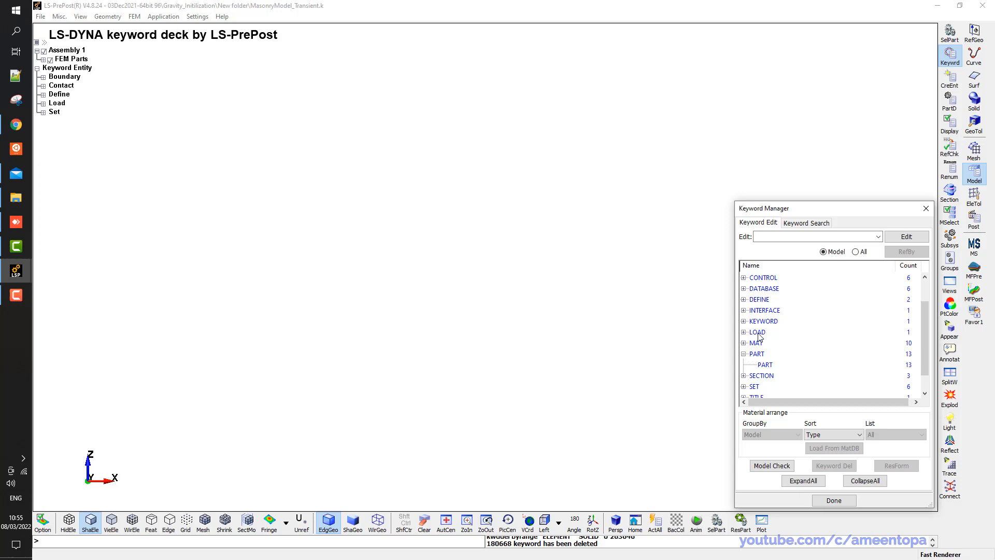
Expand the LOAD group to the BODY_Z load, then expand DEFINE
{"action": "left_click", "coordinate": [763, 332]}
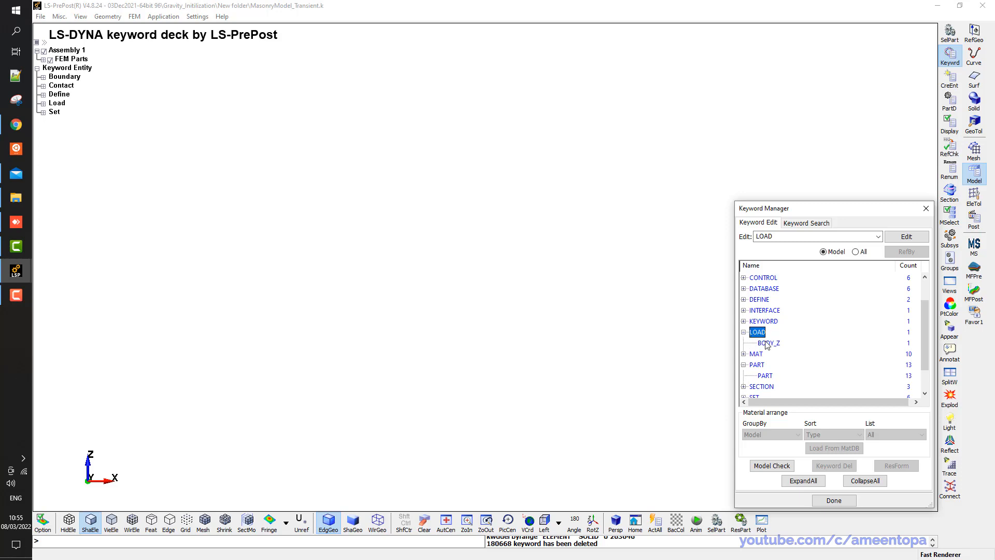
{"action": "left_click", "coordinate": [768, 343]}
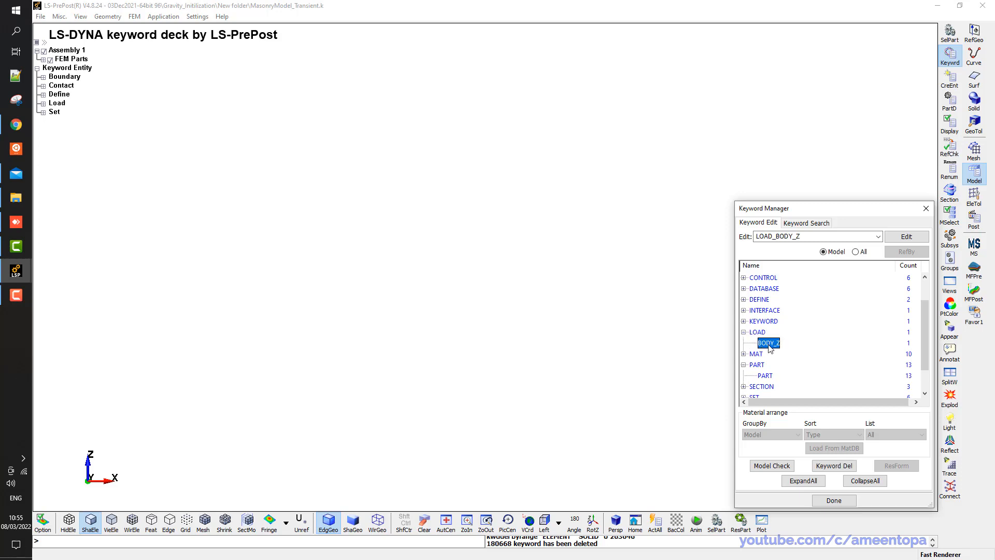
{"action": "left_click", "coordinate": [759, 300]}
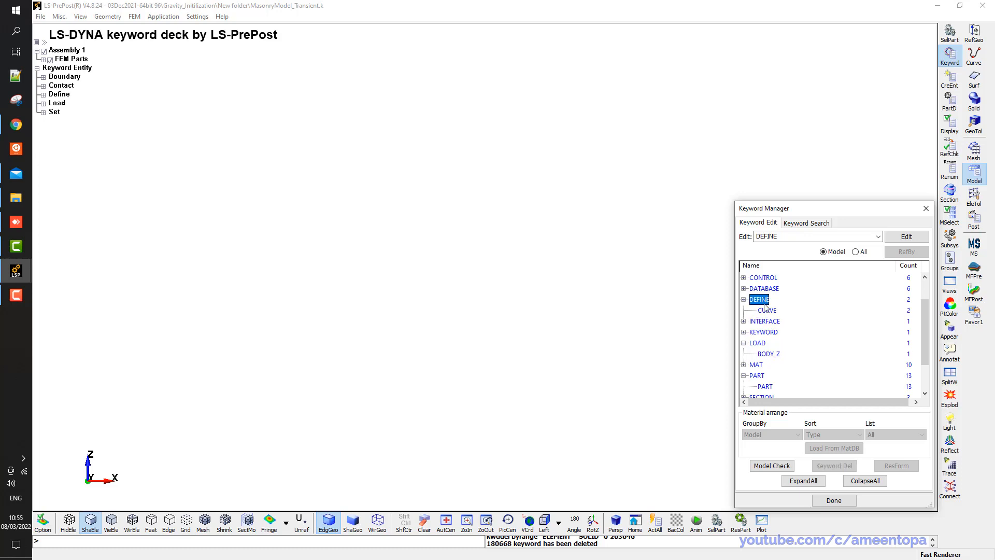
Set the Gravity curve's first point to 9806 at time 0 and accept it
{"action": "double_click", "coordinate": [766, 310]}
{"action": "type", "text": "9806"}
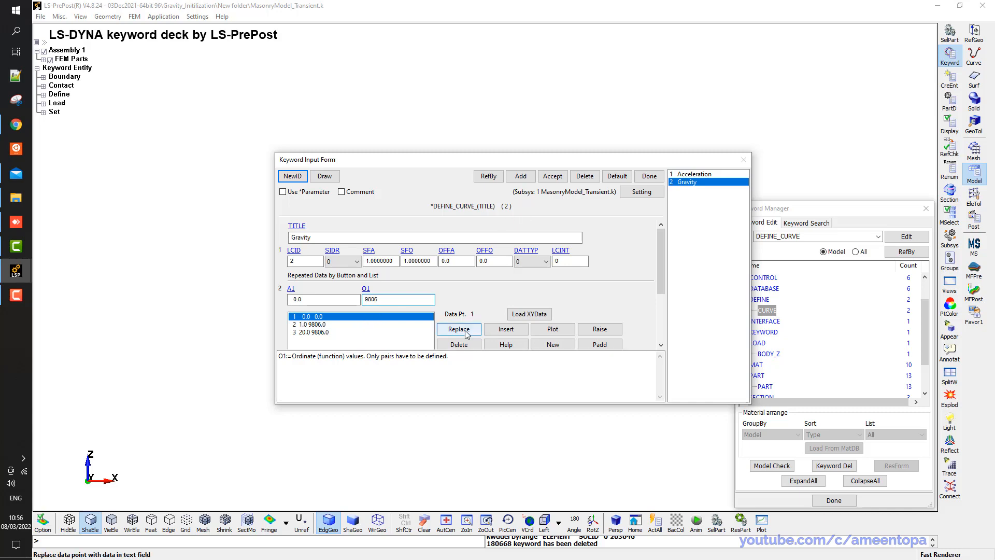
{"action": "left_click", "coordinate": [458, 328]}
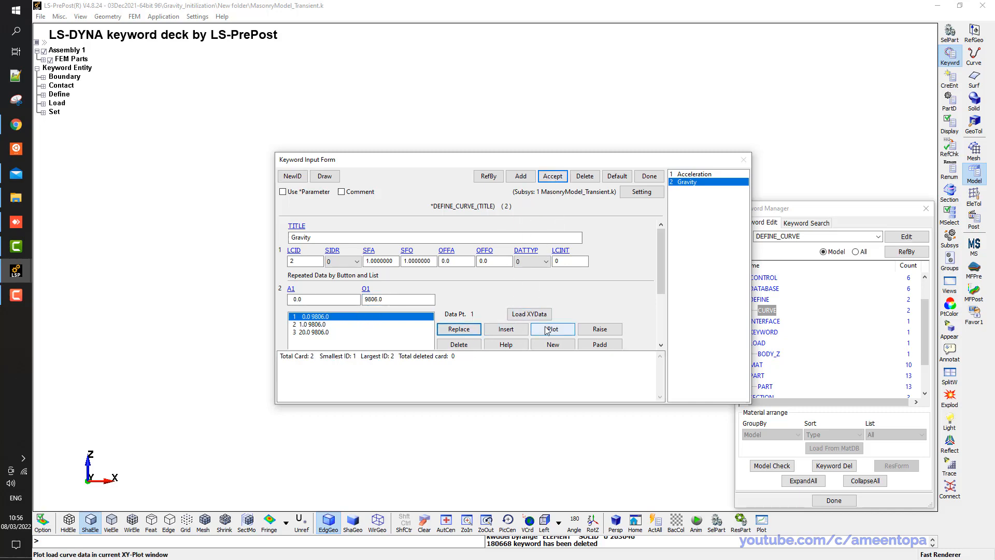
{"action": "left_click", "coordinate": [552, 328]}
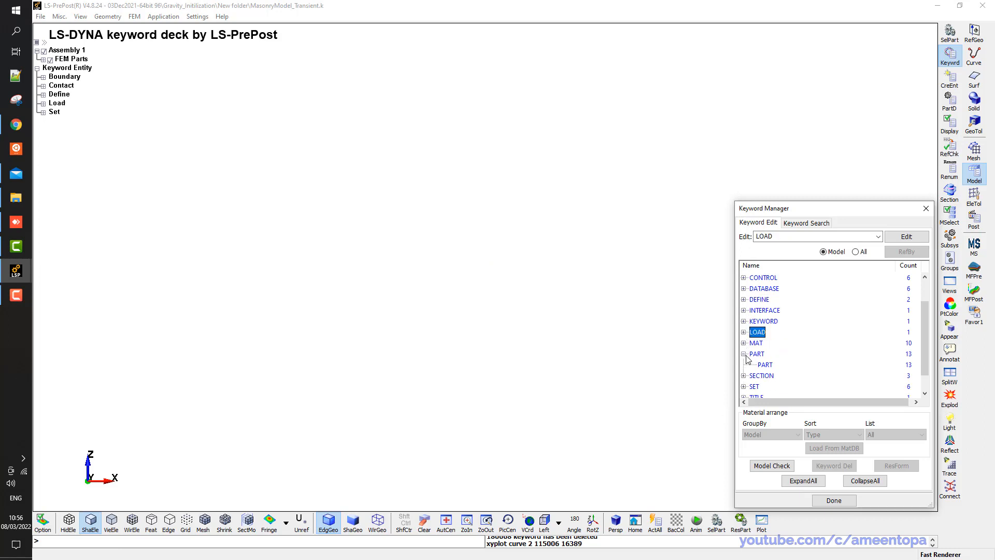
Save the edited deck over MasonryModel_Transient.k, confirming the overwrite
{"action": "left_click", "coordinate": [744, 354]}
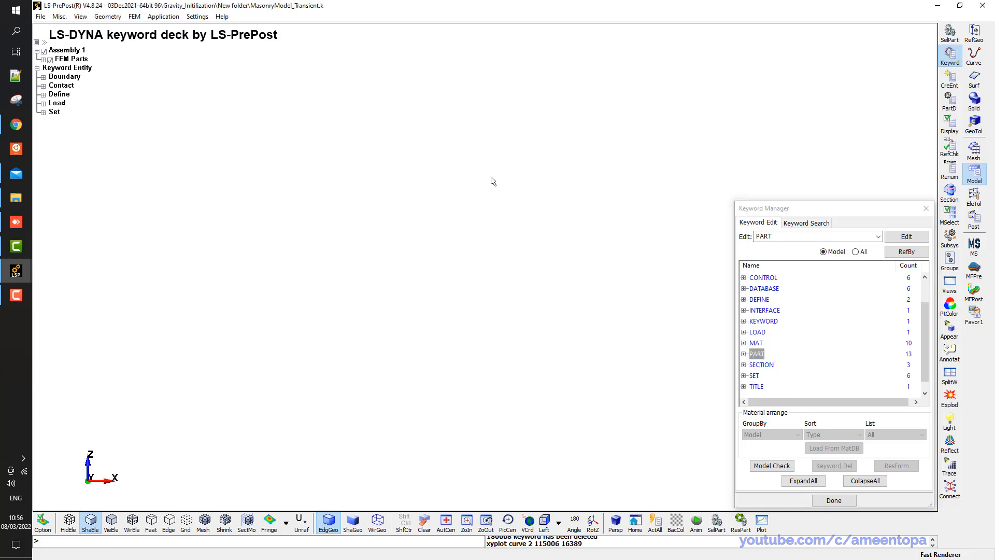
{"action": "left_click", "coordinate": [473, 187]}
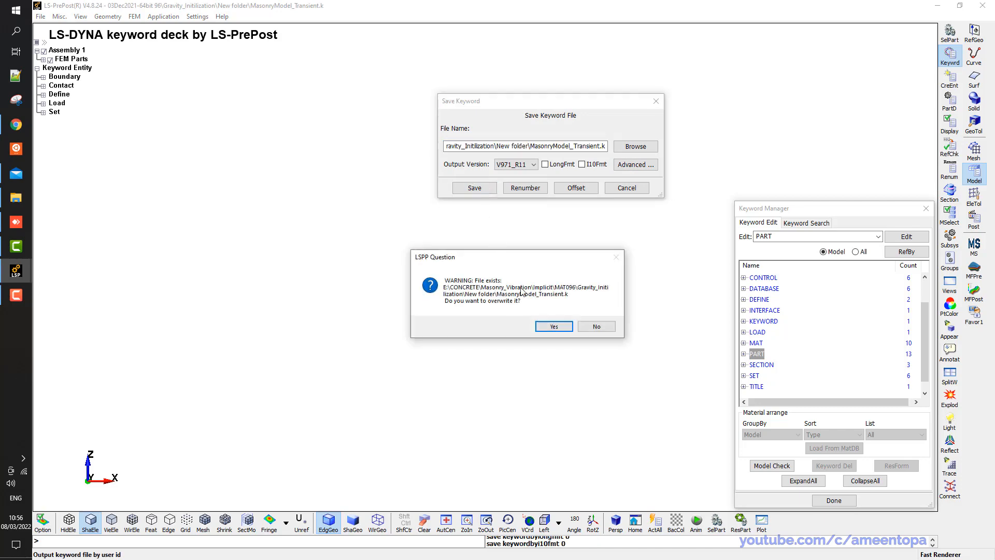
{"action": "left_click", "coordinate": [552, 326]}
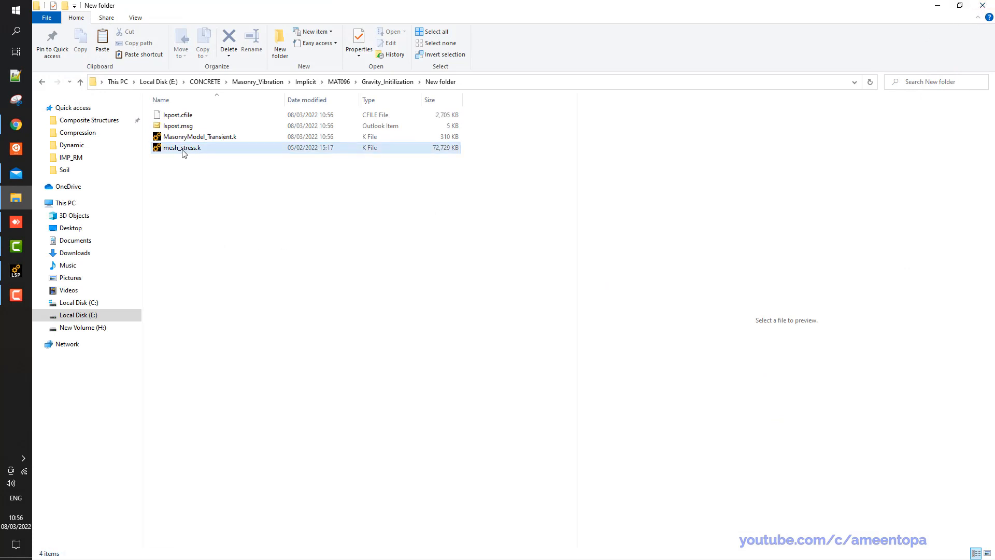
{"action": "right_click", "coordinate": [200, 137]}
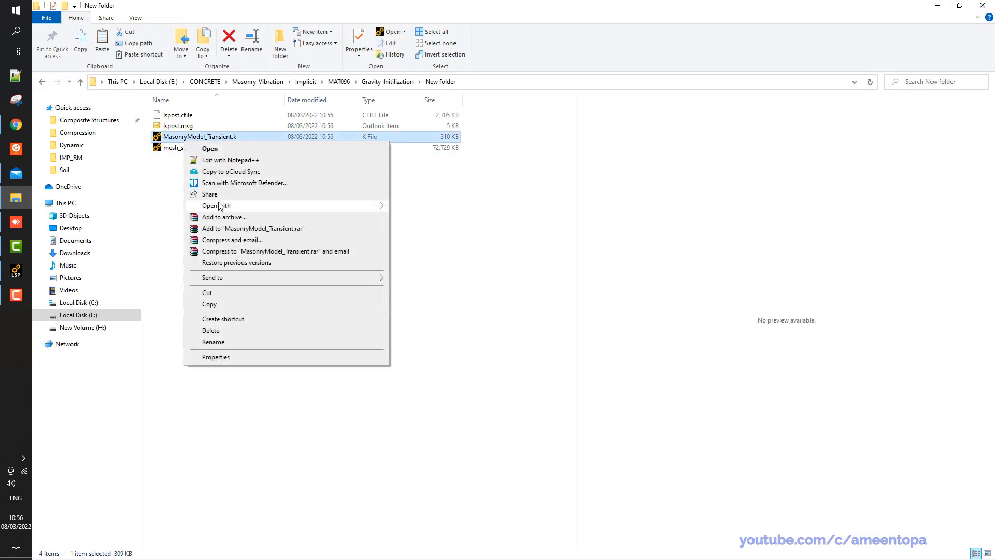
Open MasonryModel_Transient.k in Notepad++ and add *INCLUDE element_mesh.k below *KEYWORD
{"action": "left_click", "coordinate": [215, 205]}
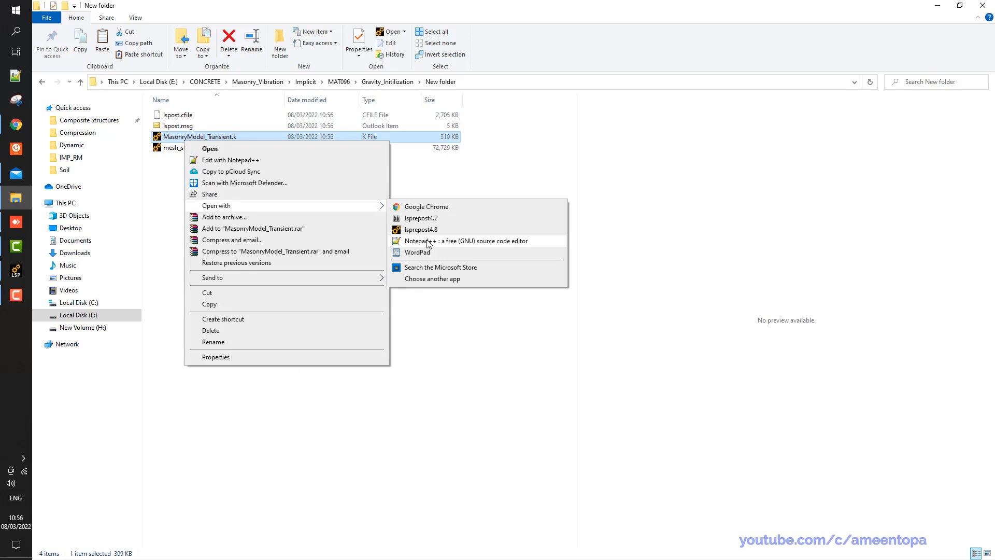
{"action": "left_click", "coordinate": [467, 241]}
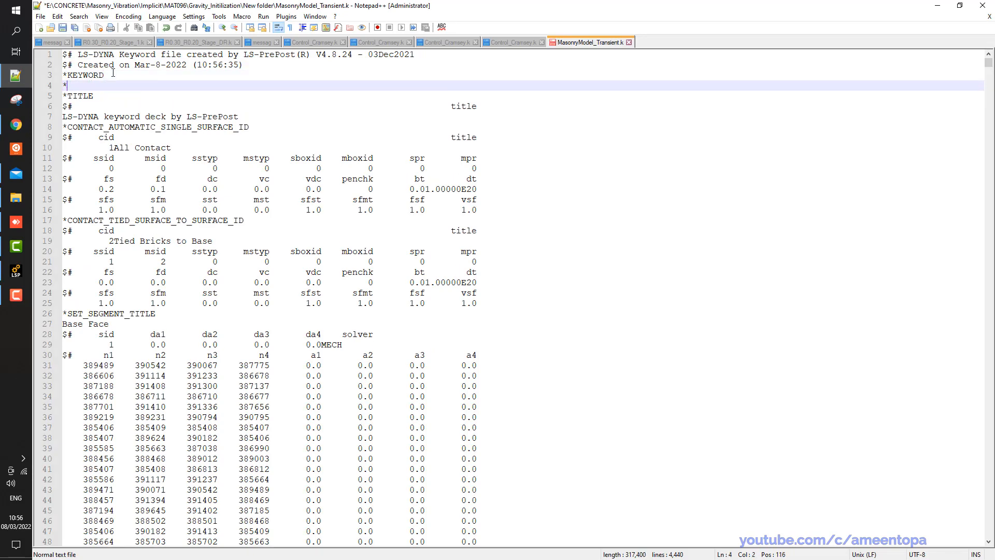
{"action": "type", "text": "INCLUDE"}
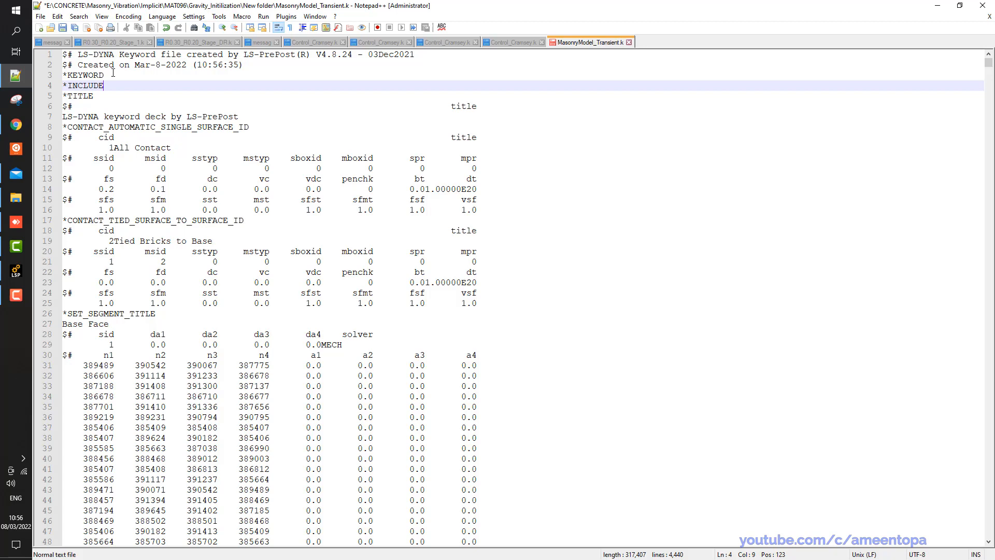
{"action": "type", "text": "element_me"}
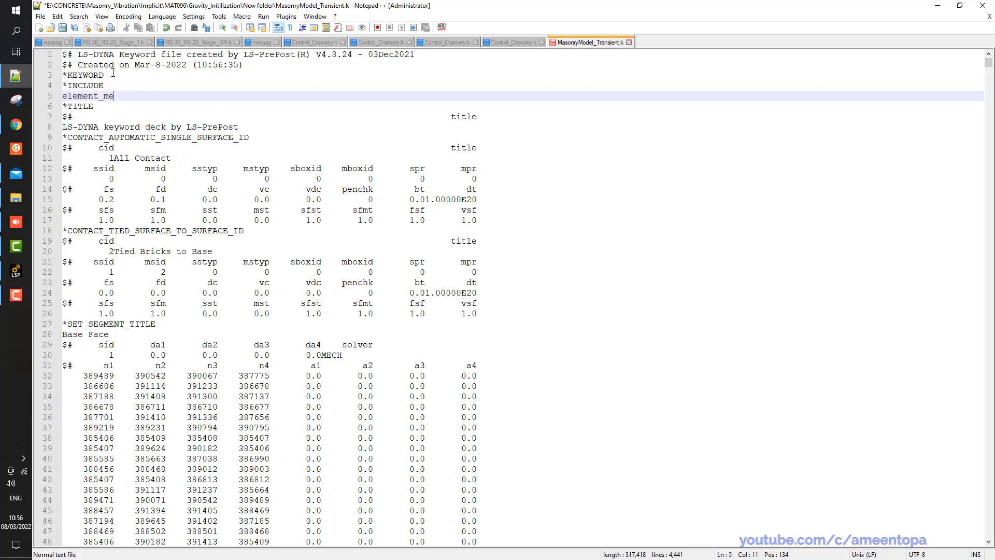
{"action": "type", "text": "sh.k"}
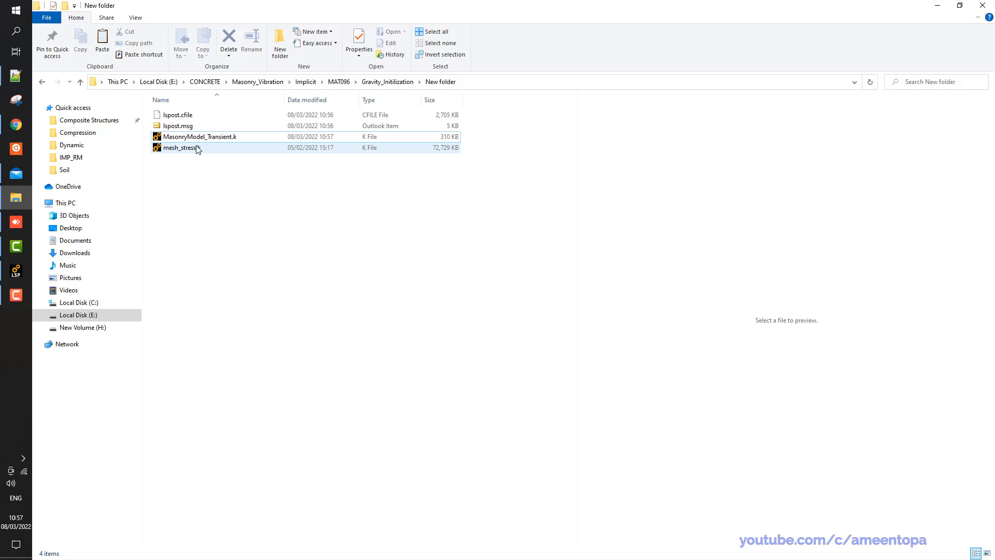
Reopen the transient deck and change the included filename from element_mesh.k to mesh_stress.k
{"action": "left_click", "coordinate": [200, 136]}
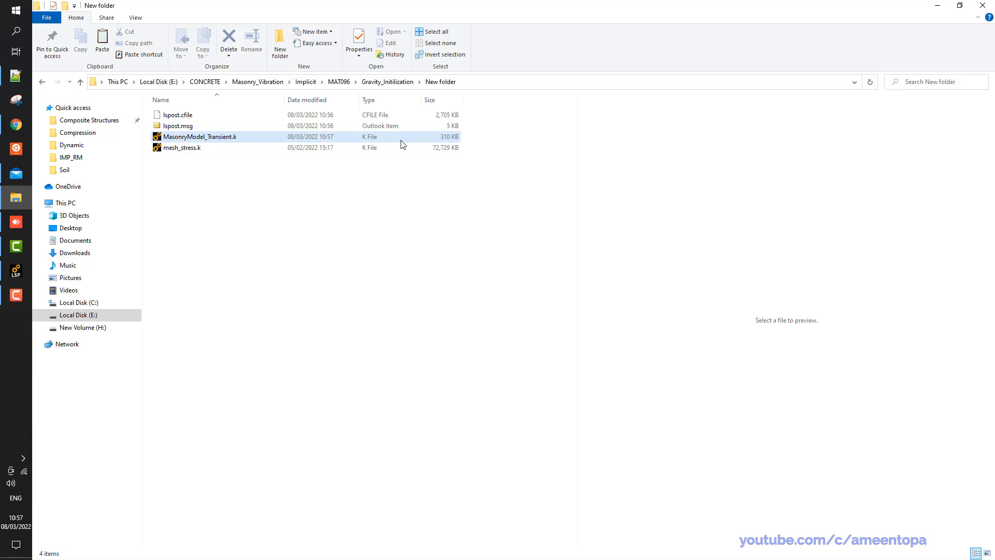
{"action": "left_click", "coordinate": [182, 147]}
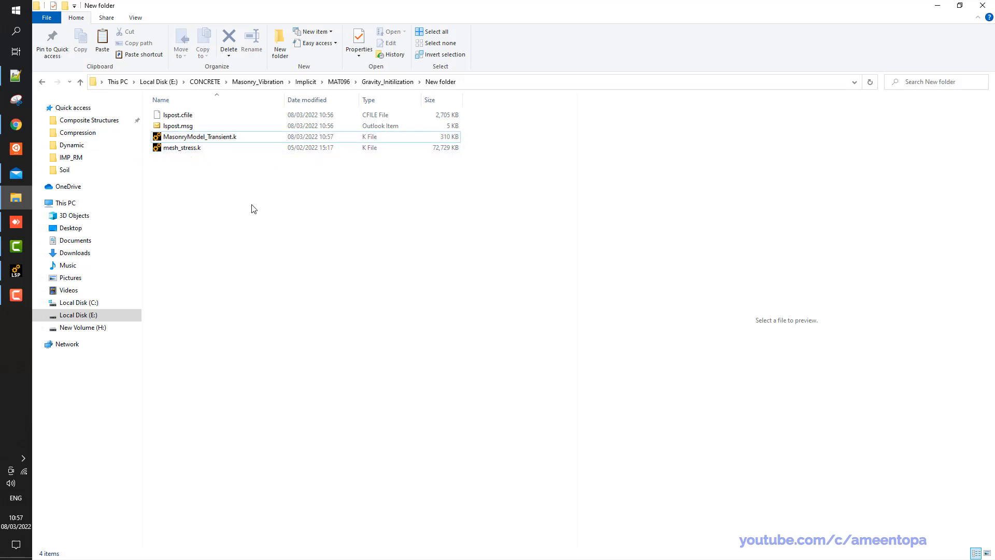
{"action": "double_click", "coordinate": [199, 136]}
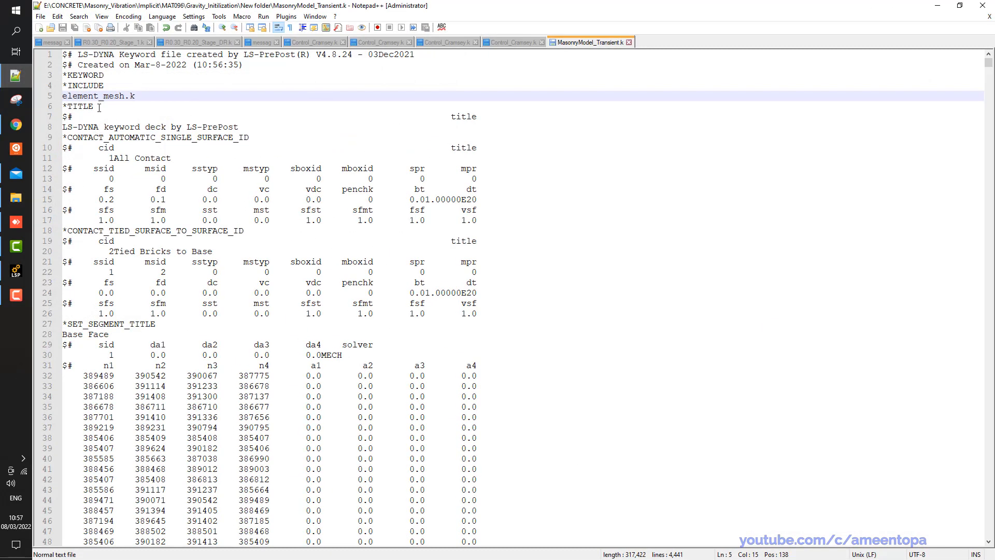
{"action": "double_click", "coordinate": [112, 96]}
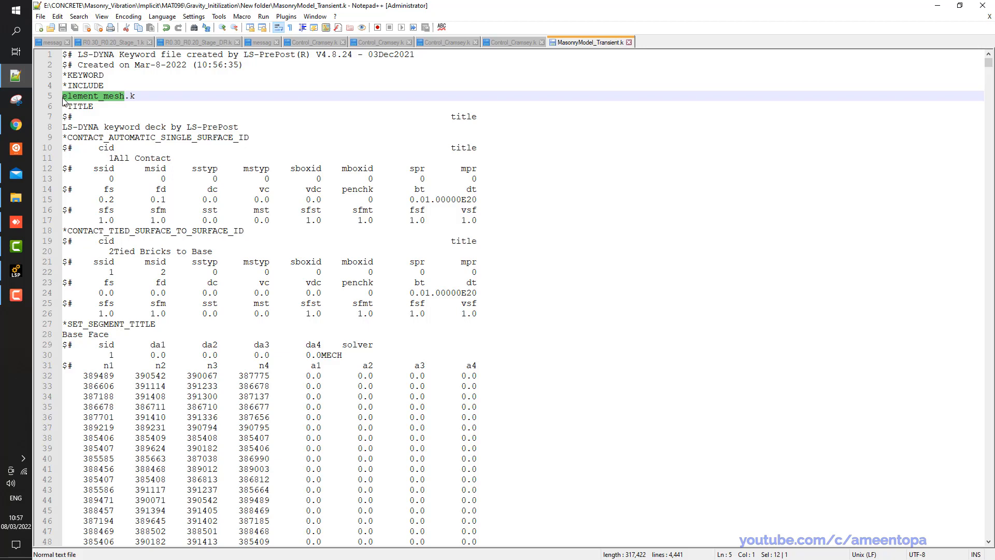
{"action": "type", "text": "mesh_stre.k"}
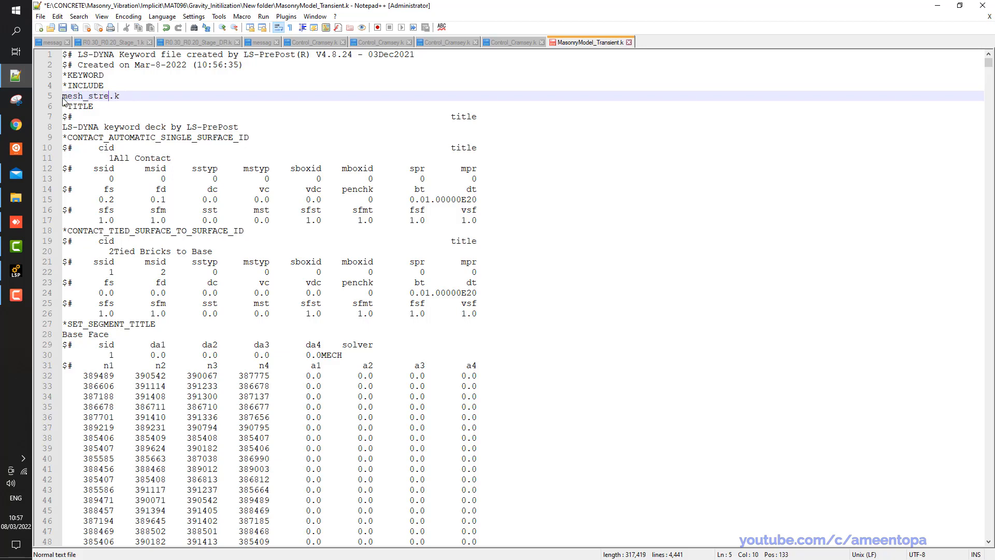
{"action": "type", "text": "ss"}
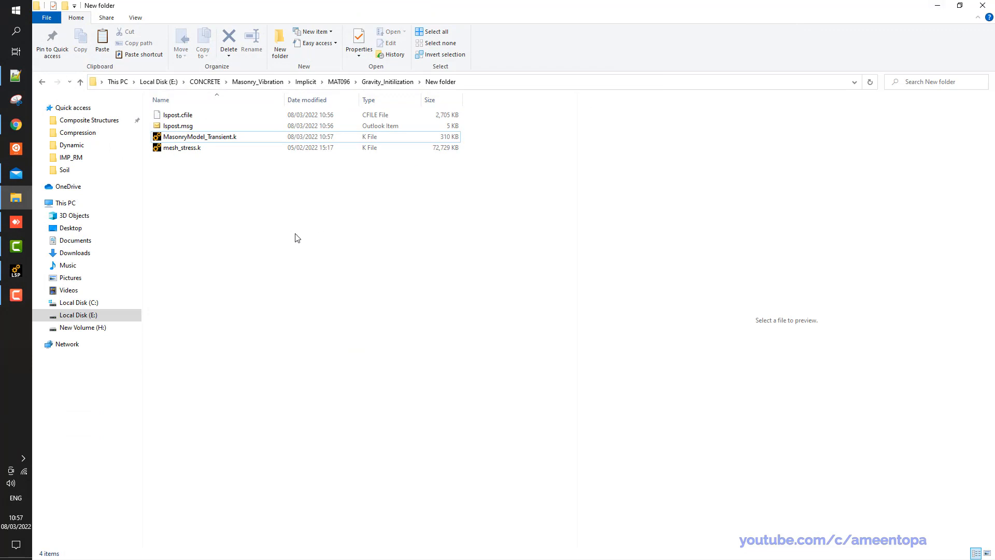
{"action": "left_click", "coordinate": [200, 136]}
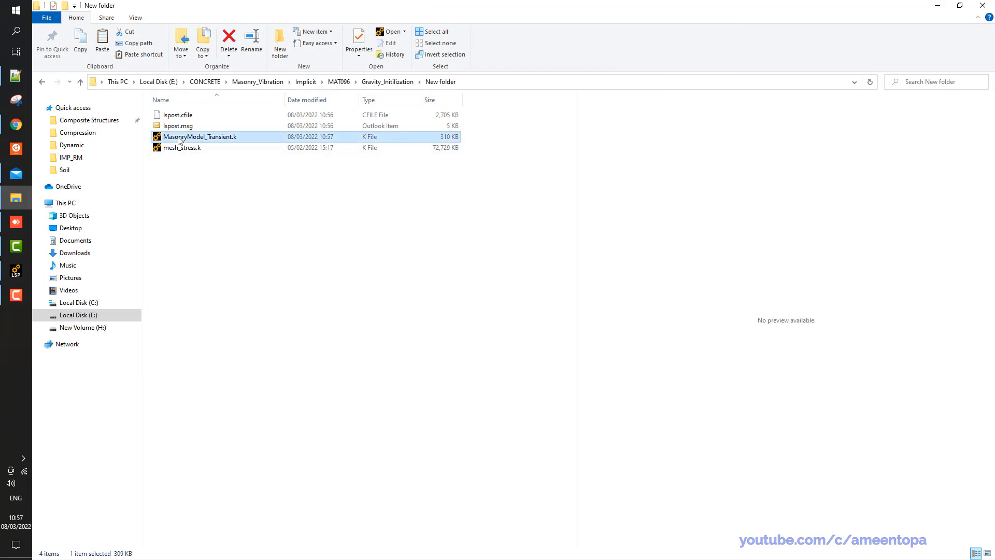
Load MasonryModel_Transient.k in LS-PrePost and list its Initial Stress_Solid keyword
{"action": "double_click", "coordinate": [200, 137]}
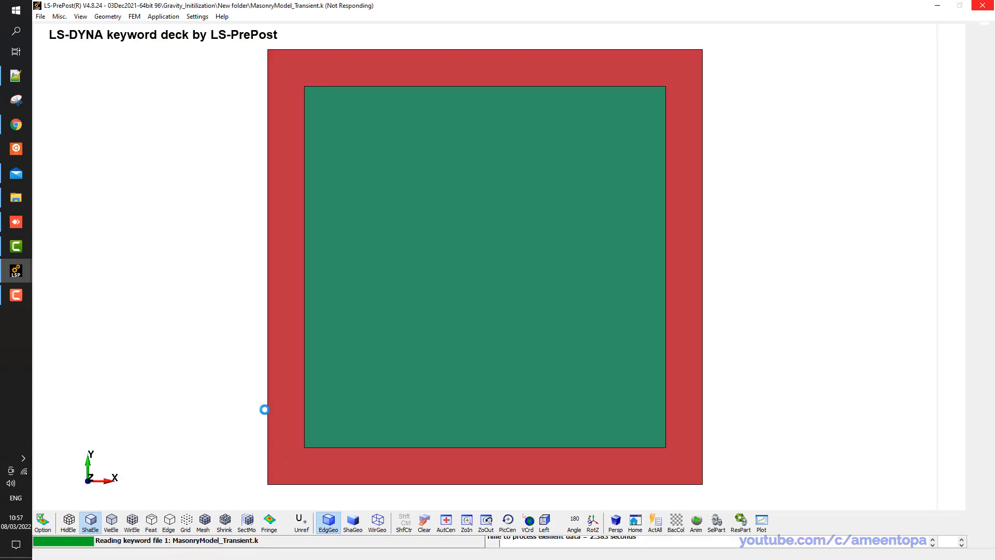
{"action": "mouse_move", "coordinate": [241, 401]}
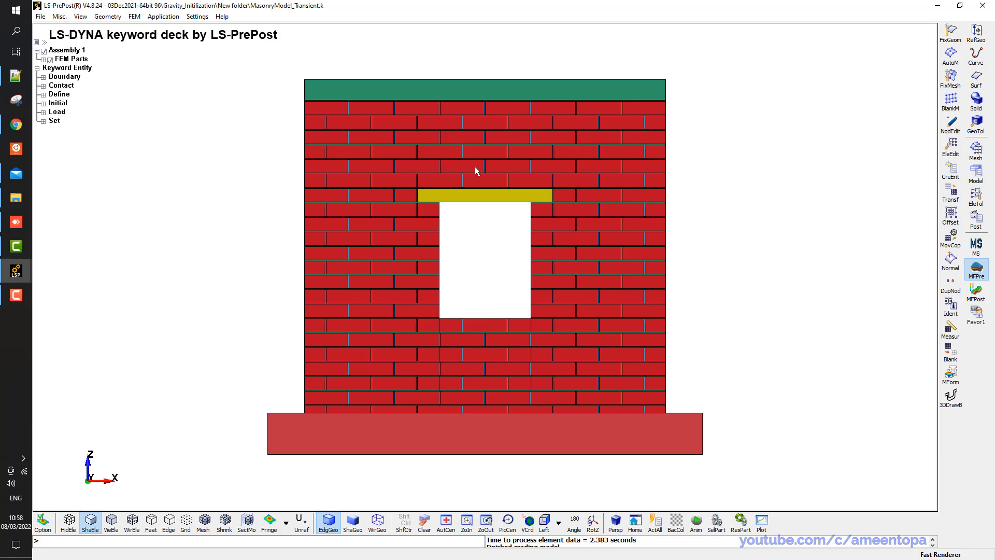
{"action": "mouse_move", "coordinate": [470, 164]}
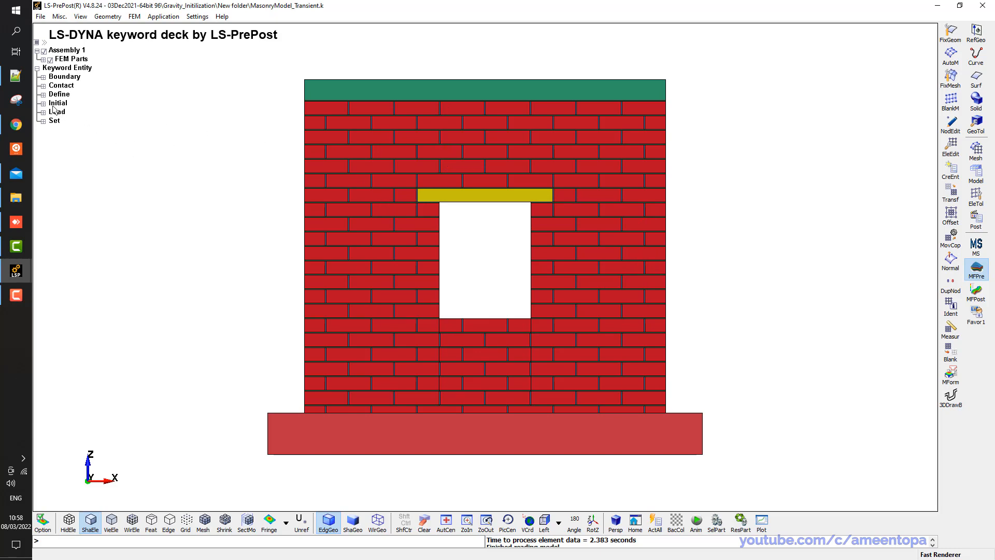
{"action": "left_click", "coordinate": [43, 103]}
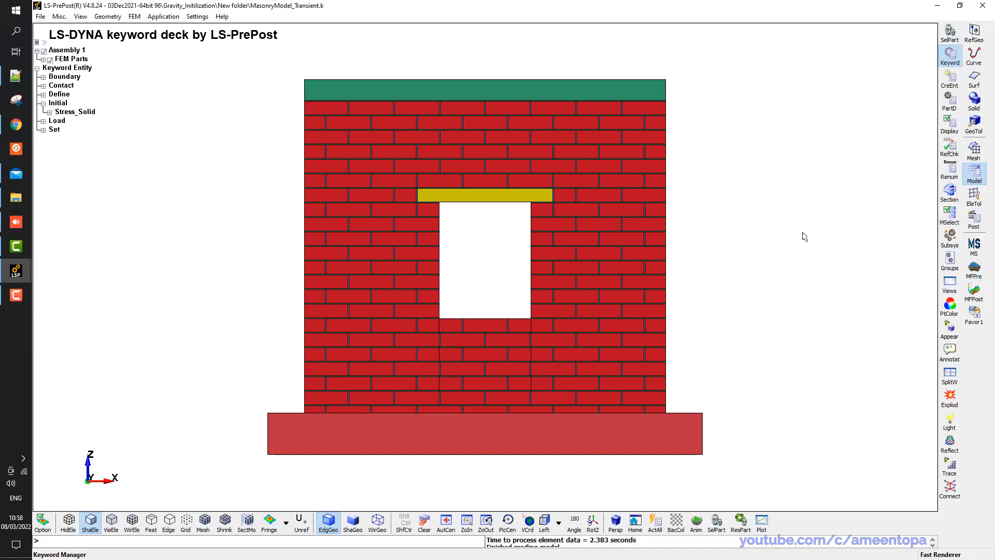
Verify in Keyword Manager that INITIAL holds 180668 keywords, then close it
{"action": "left_click", "coordinate": [973, 175]}
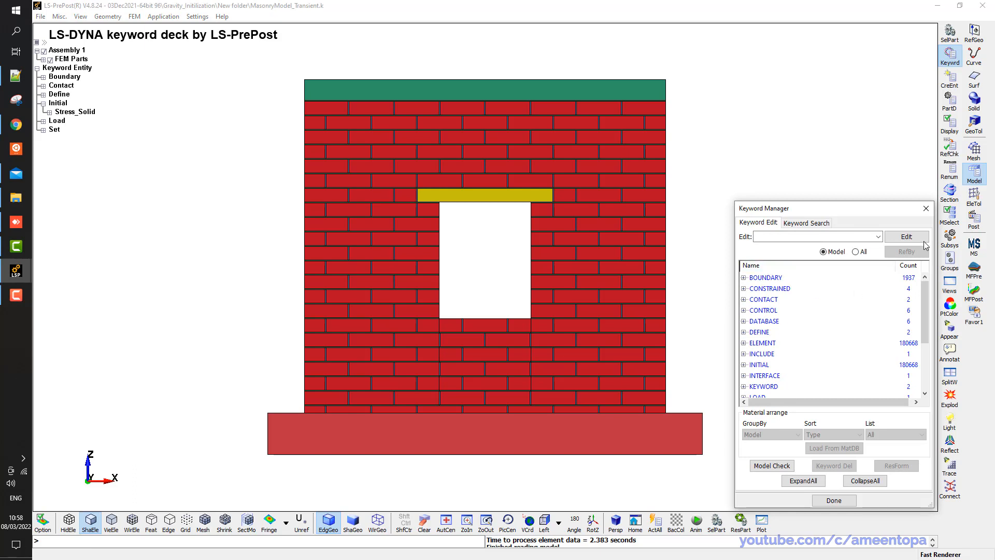
{"action": "mouse_move", "coordinate": [743, 371]}
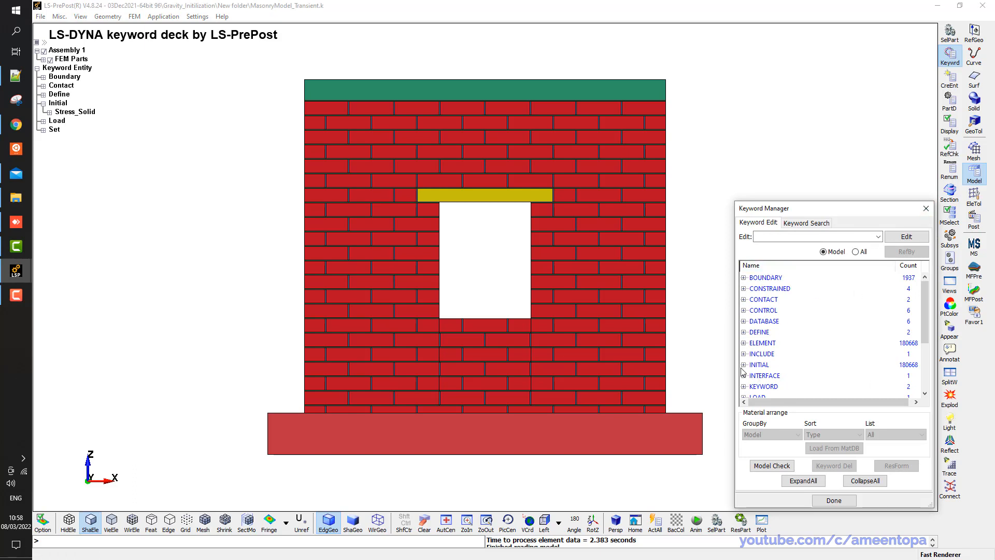
{"action": "left_click", "coordinate": [759, 364]}
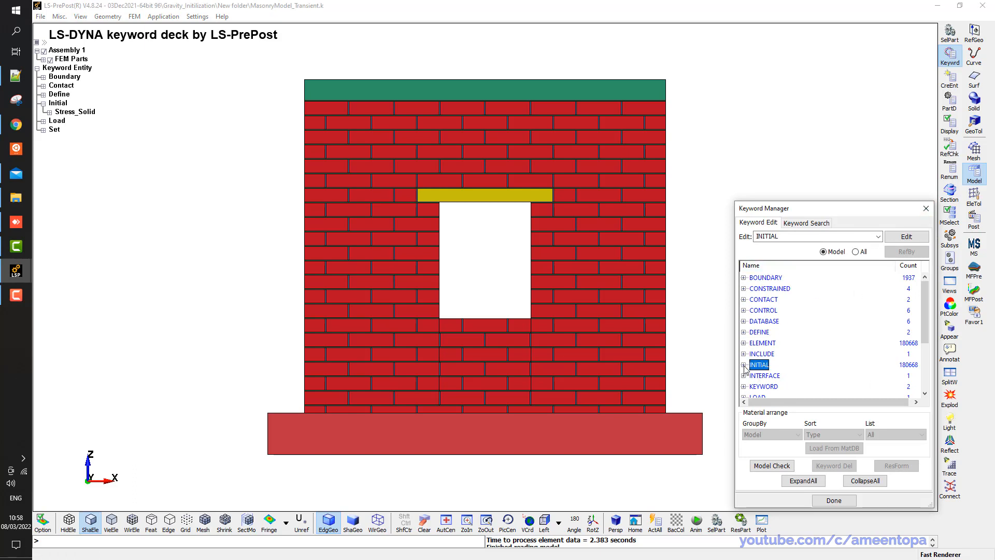
{"action": "left_click", "coordinate": [744, 365]}
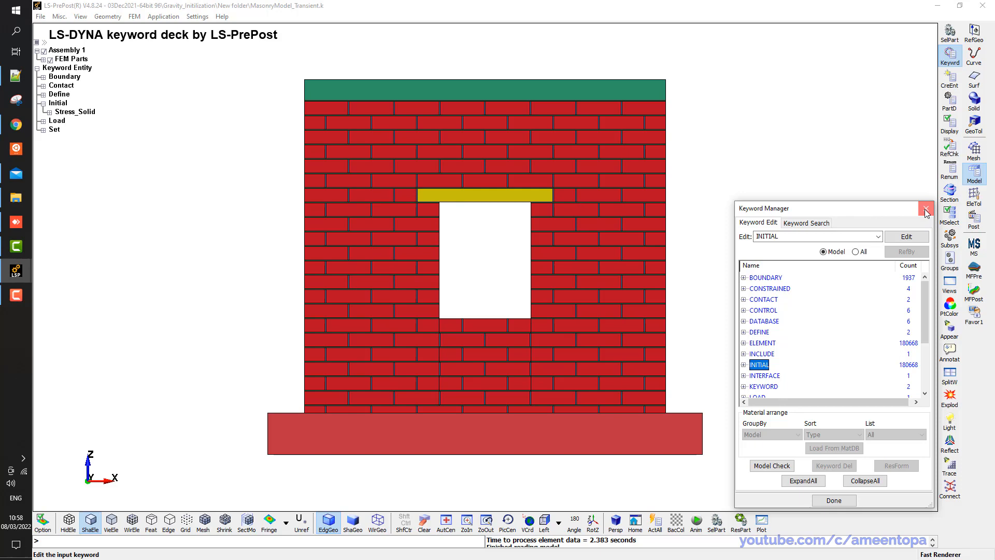
{"action": "left_click", "coordinate": [925, 210]}
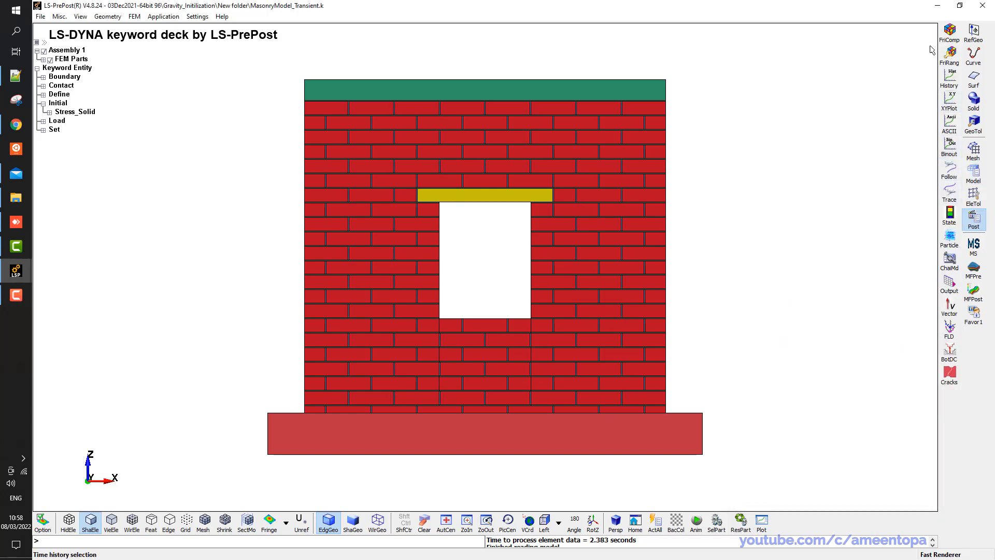
Plot a Von Mises fringe of the Dynain initial stresses, peaking at 0.717
{"action": "left_click", "coordinate": [269, 520]}
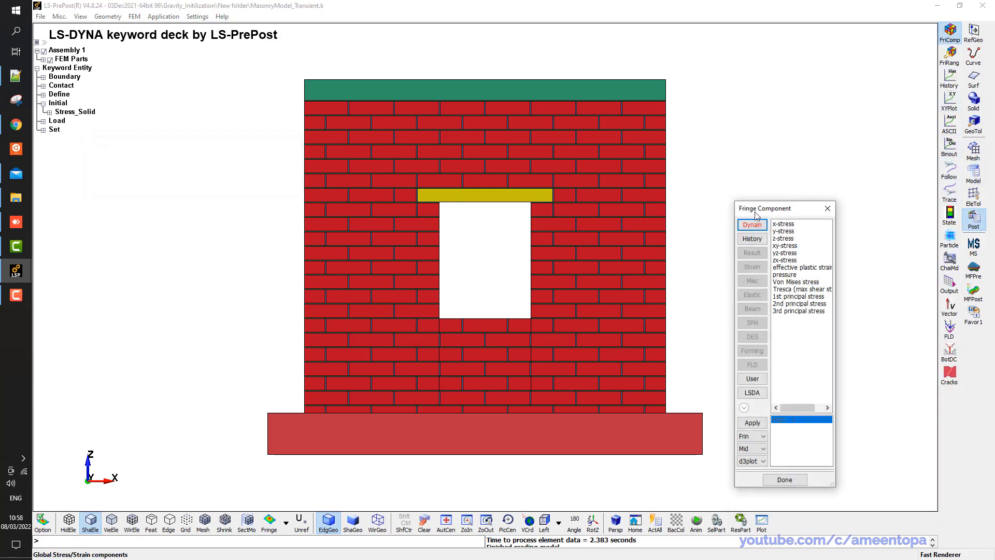
{"action": "left_click_drag", "start_coordinate": [766, 208], "coordinate": [804, 117]}
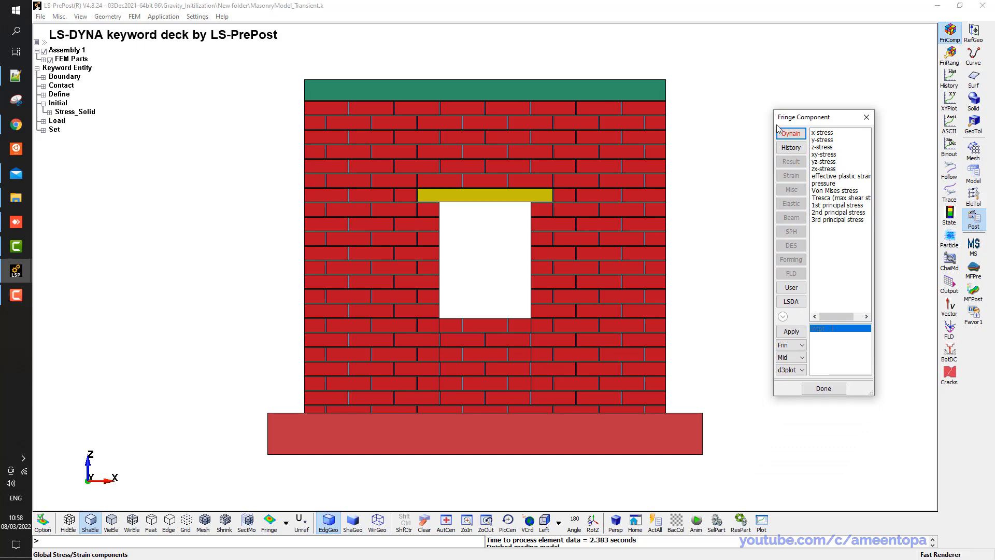
{"action": "left_click", "coordinate": [823, 146]}
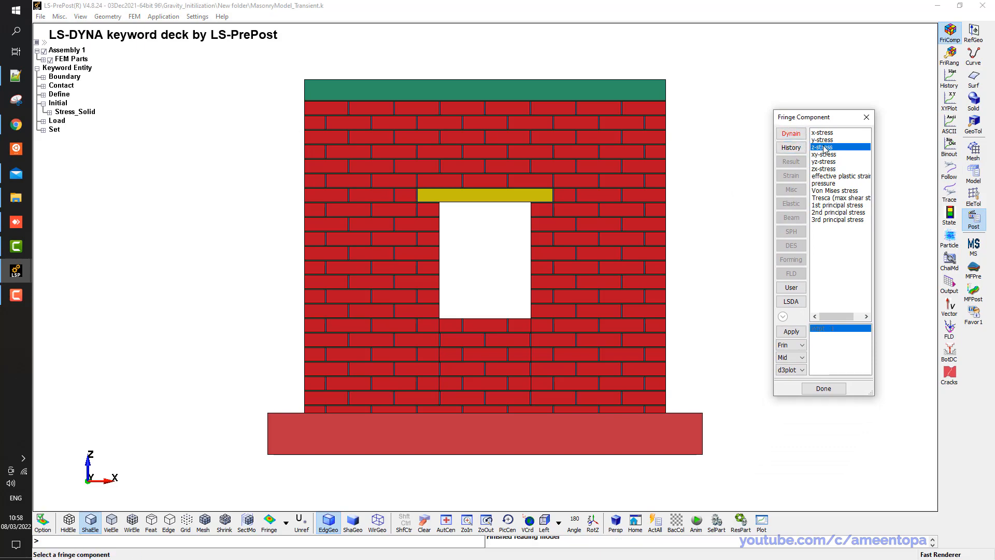
{"action": "left_click", "coordinate": [790, 331]}
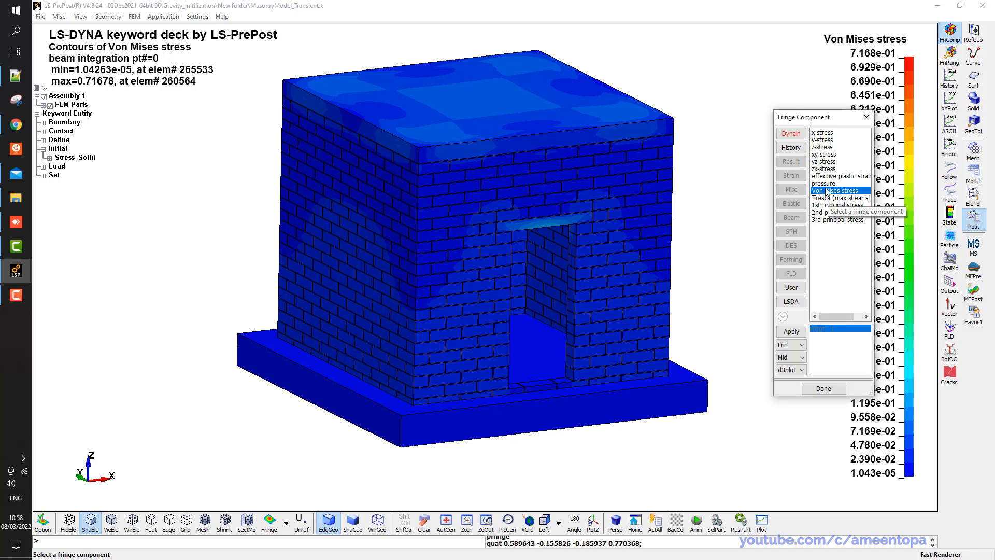
{"action": "left_click", "coordinate": [823, 388]}
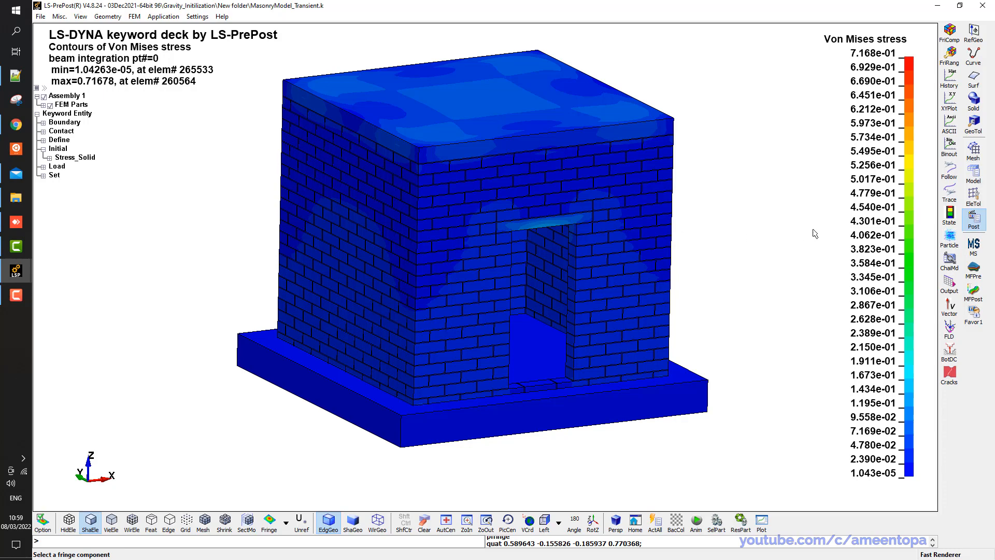
{"action": "left_click", "coordinate": [973, 178]}
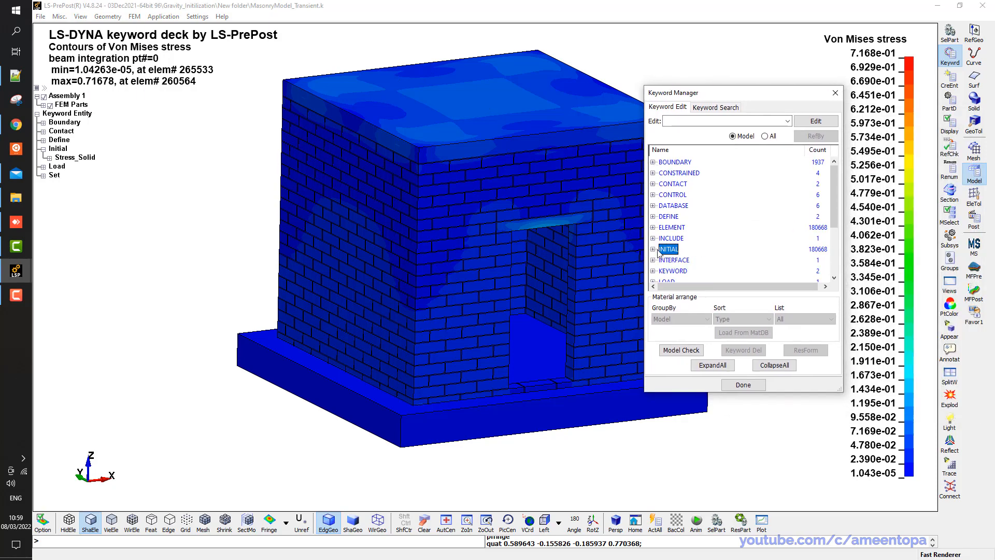
{"action": "mouse_move", "coordinate": [480, 219]}
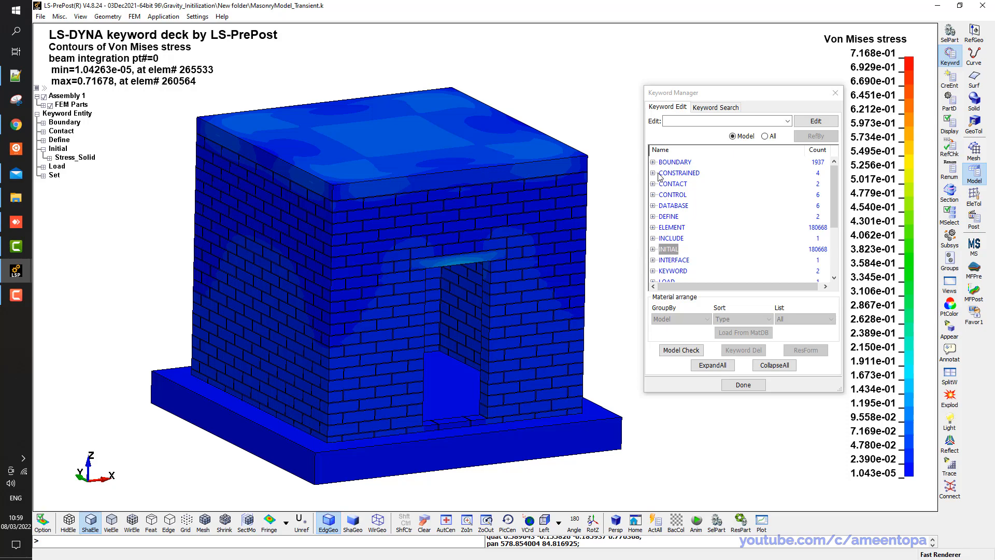
Compare SPC_SET and SPC_NODE under BOUNDARY, then delete the 1936 SPC_NODE keywords
{"action": "left_click", "coordinate": [653, 162]}
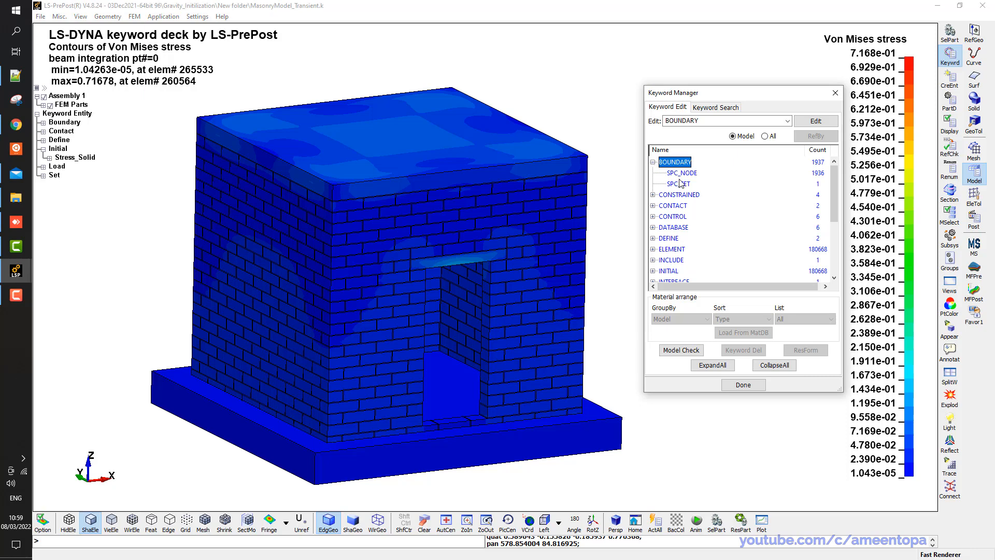
{"action": "left_click", "coordinate": [679, 183]}
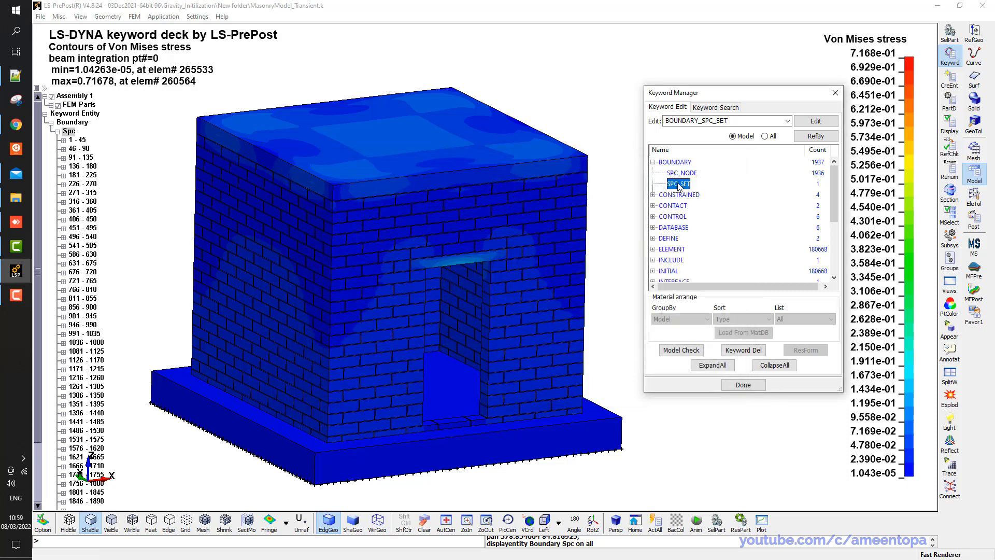
{"action": "left_click", "coordinate": [680, 173]}
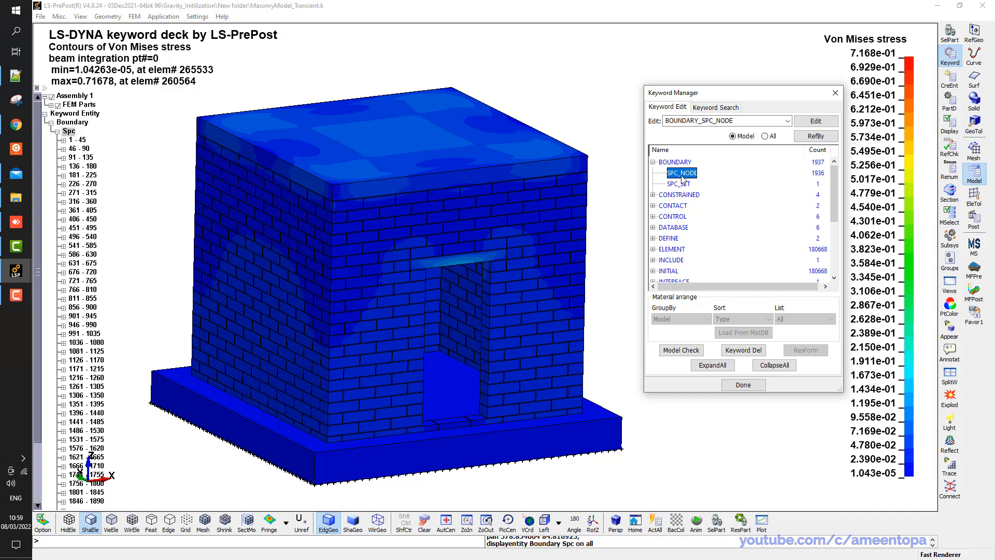
{"action": "mouse_move", "coordinate": [680, 190]}
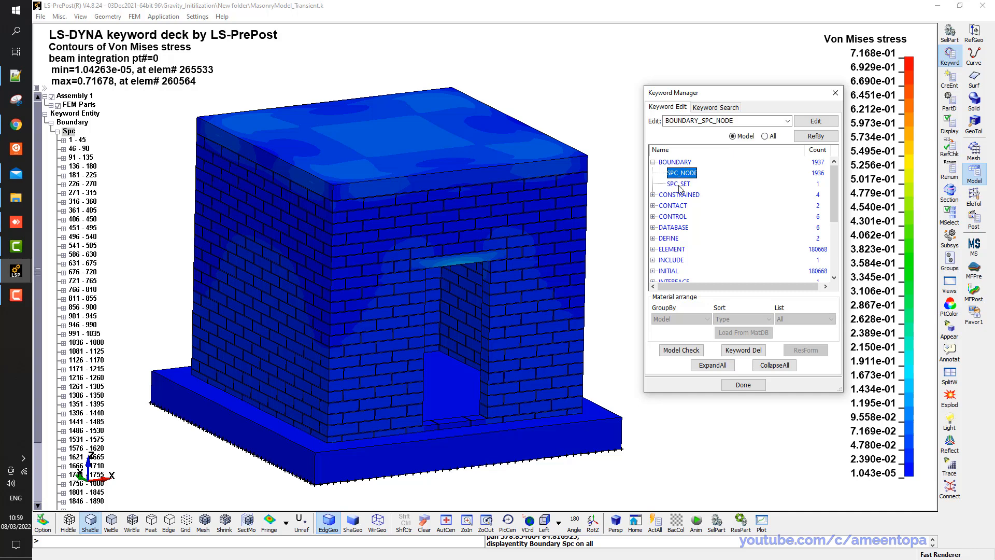
{"action": "left_click", "coordinate": [678, 183]}
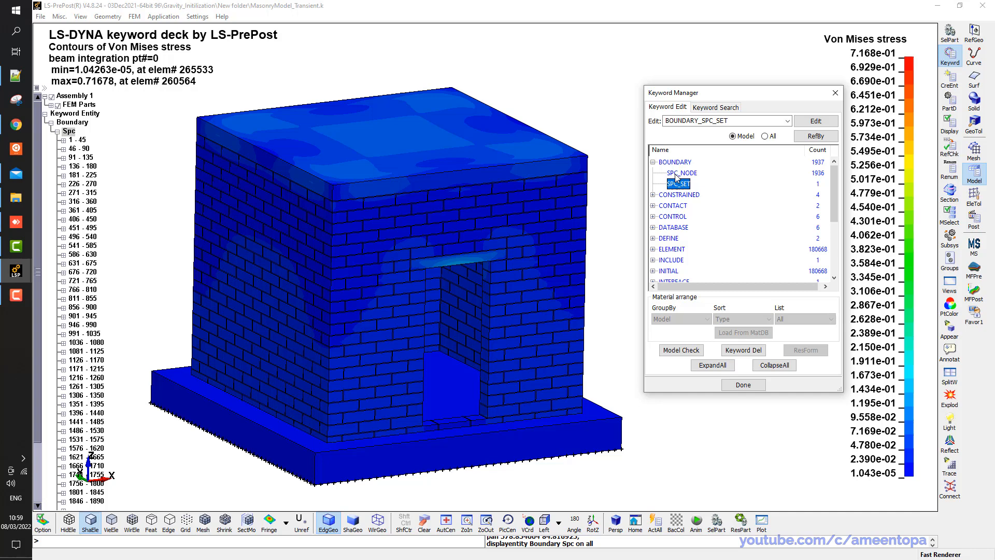
{"action": "left_click", "coordinate": [679, 172]}
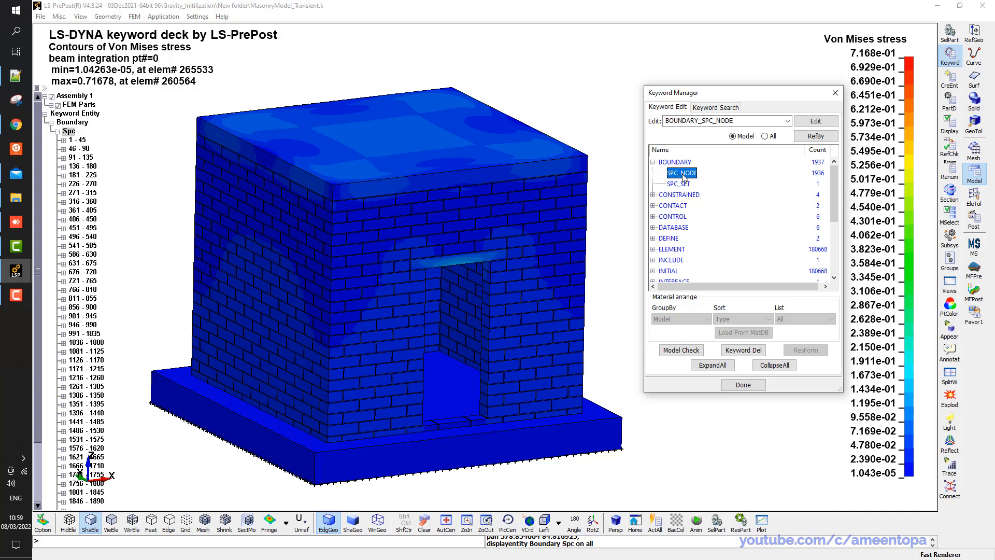
{"action": "left_click", "coordinate": [679, 184]}
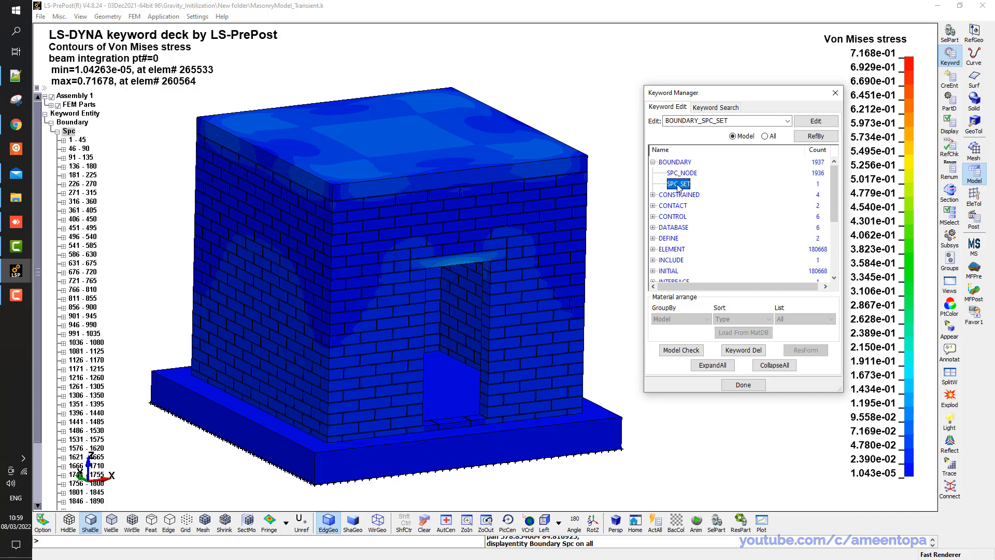
{"action": "left_click", "coordinate": [681, 172]}
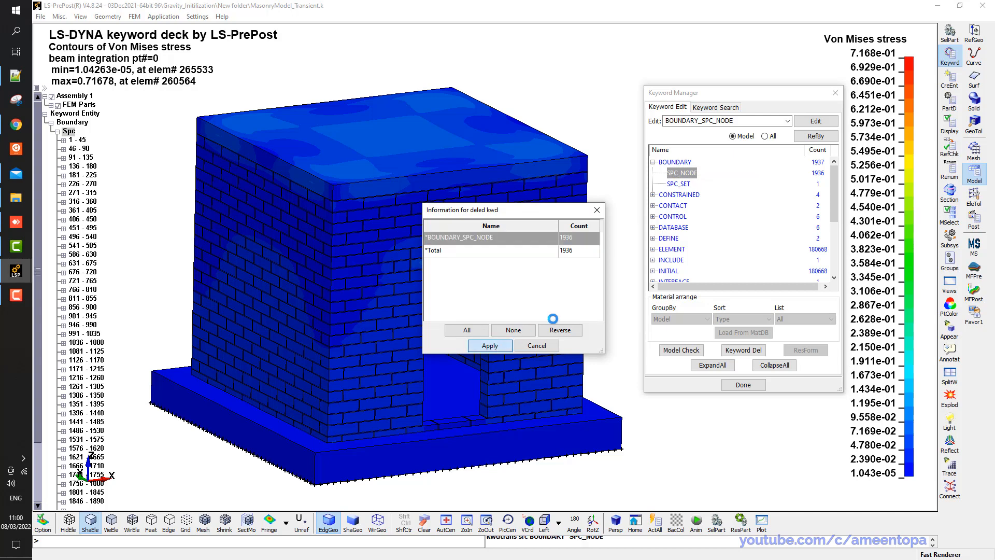
{"action": "left_click", "coordinate": [489, 346]}
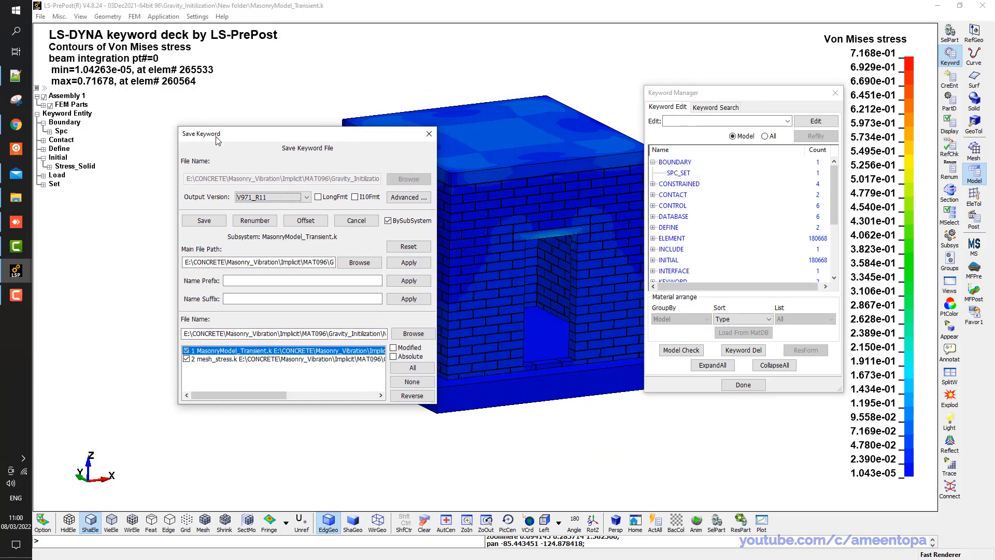
Keep BySubSystem output checked and select the mesh_stress.k subsystem file
{"action": "left_click", "coordinate": [388, 220]}
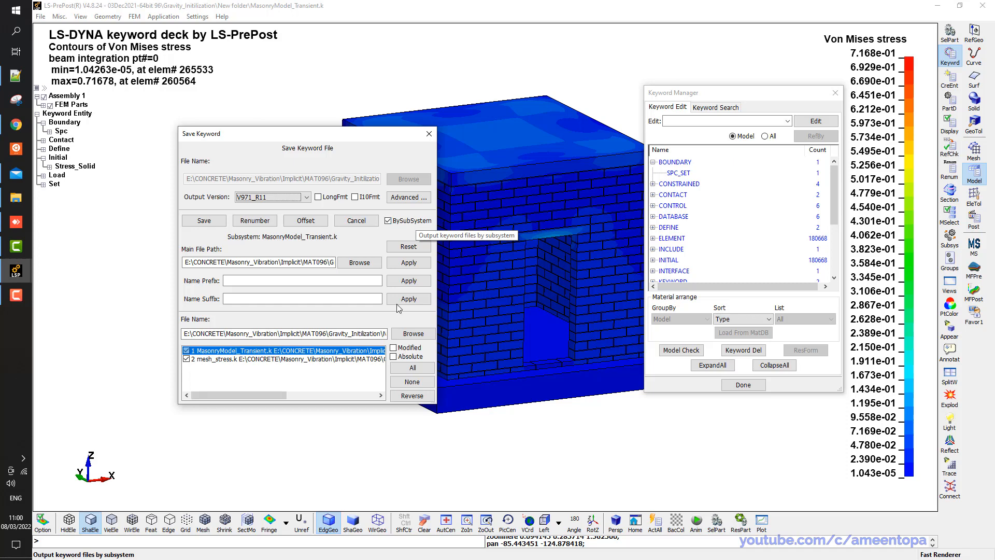
{"action": "left_click", "coordinate": [286, 359]}
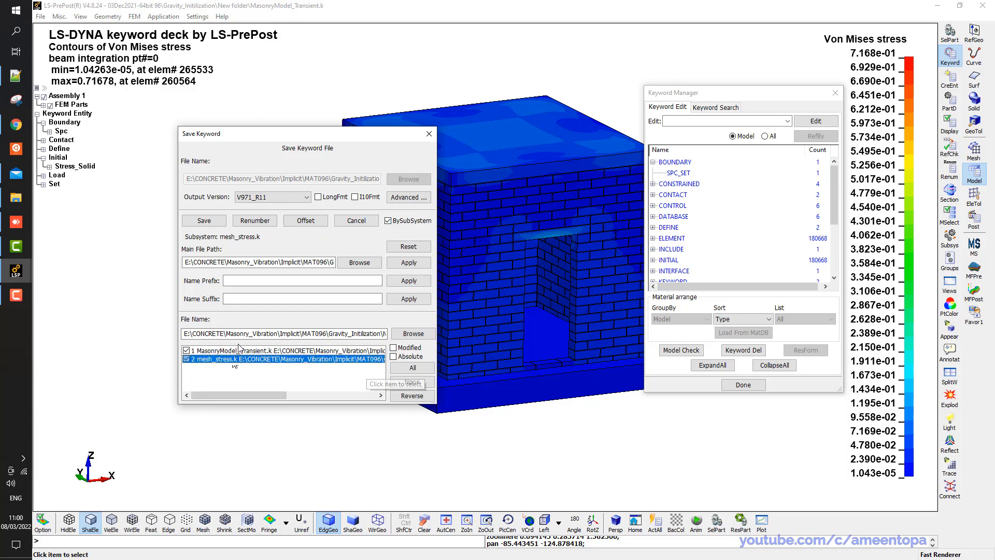